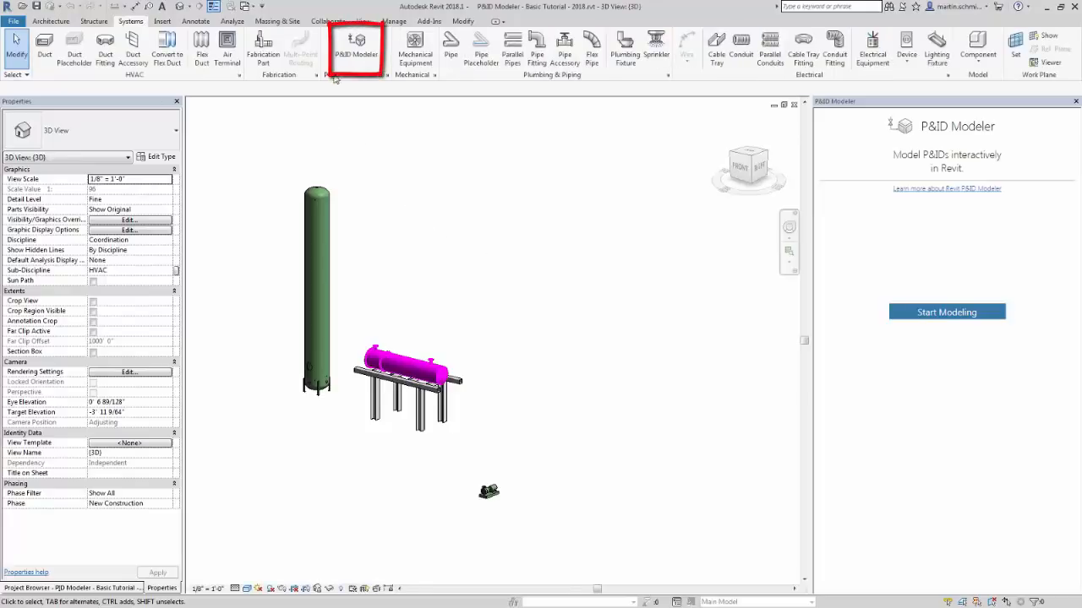
Launch P&ID Modeler and open the Basic Tutorial plant project from the hub's Tutorial project
left_click(355, 48)
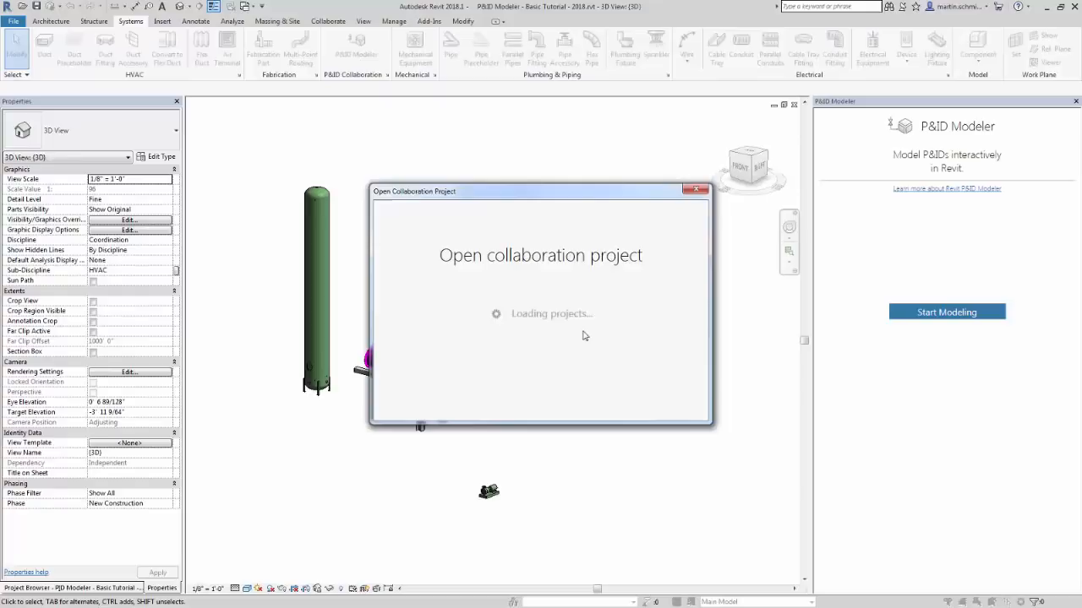
mouse_move(570, 355)
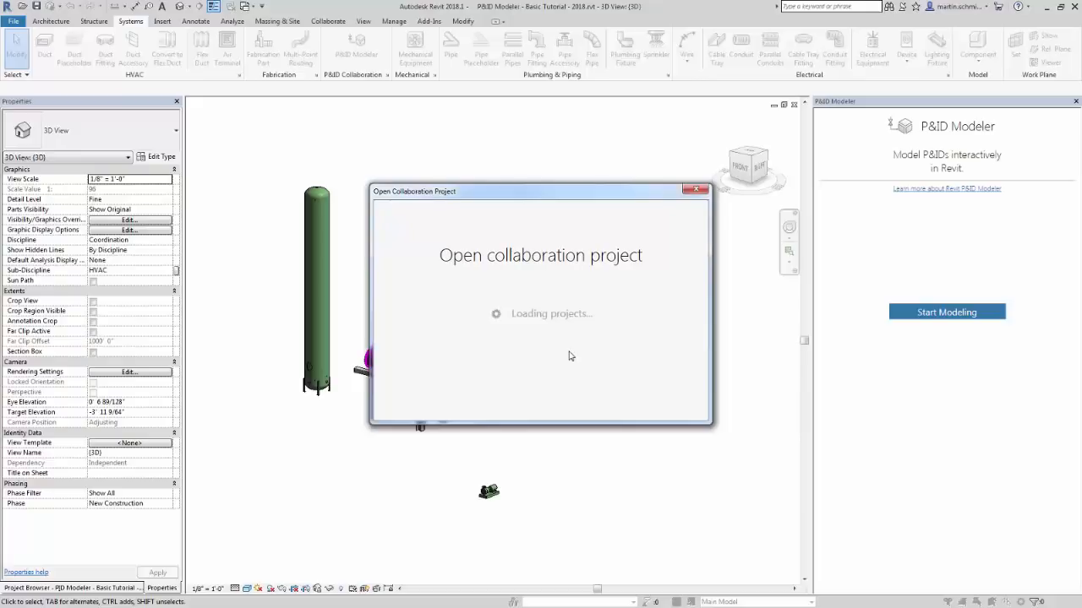
mouse_move(565, 304)
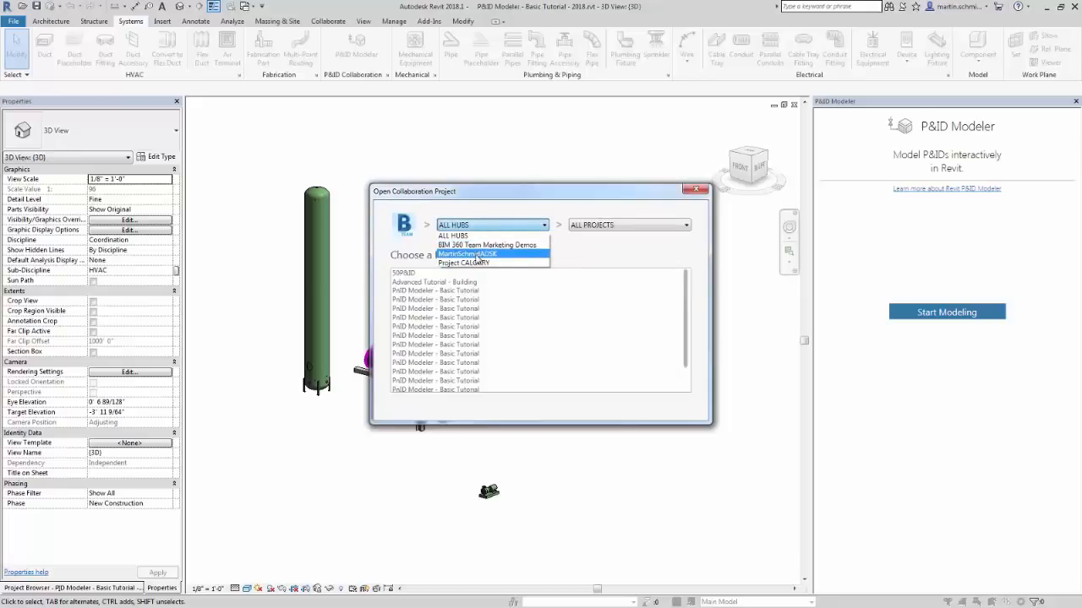
left_click(467, 253)
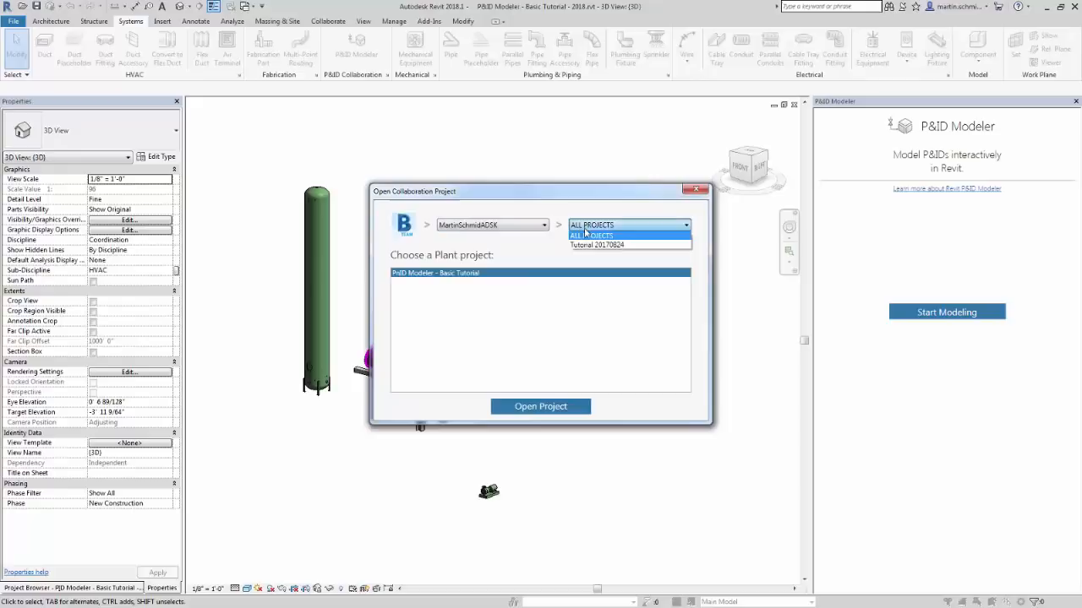
mouse_move(597, 245)
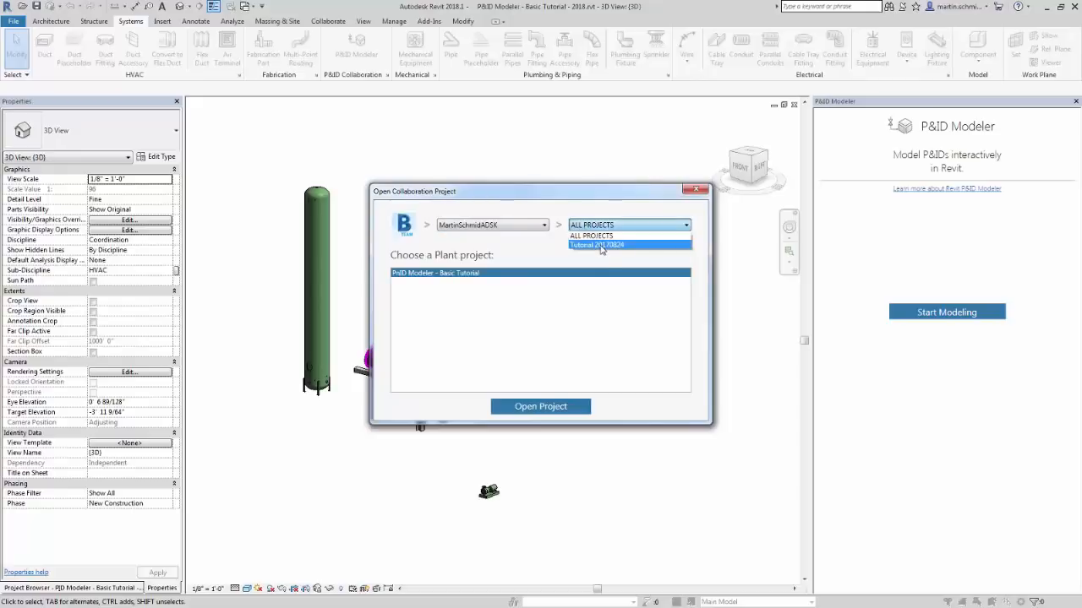
left_click(596, 244)
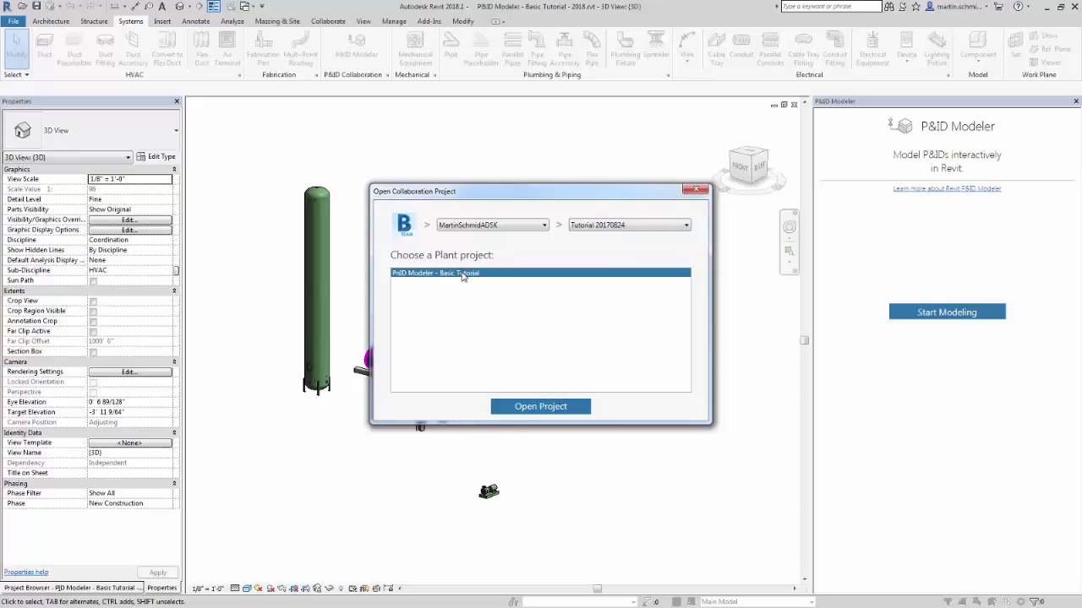
mouse_move(625, 488)
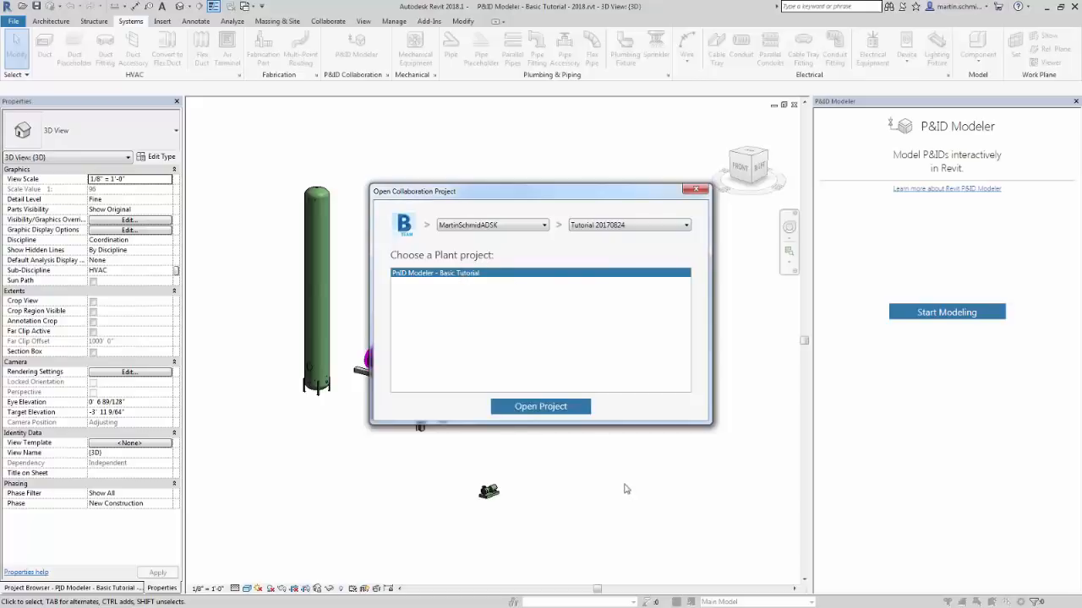
left_click(541, 406)
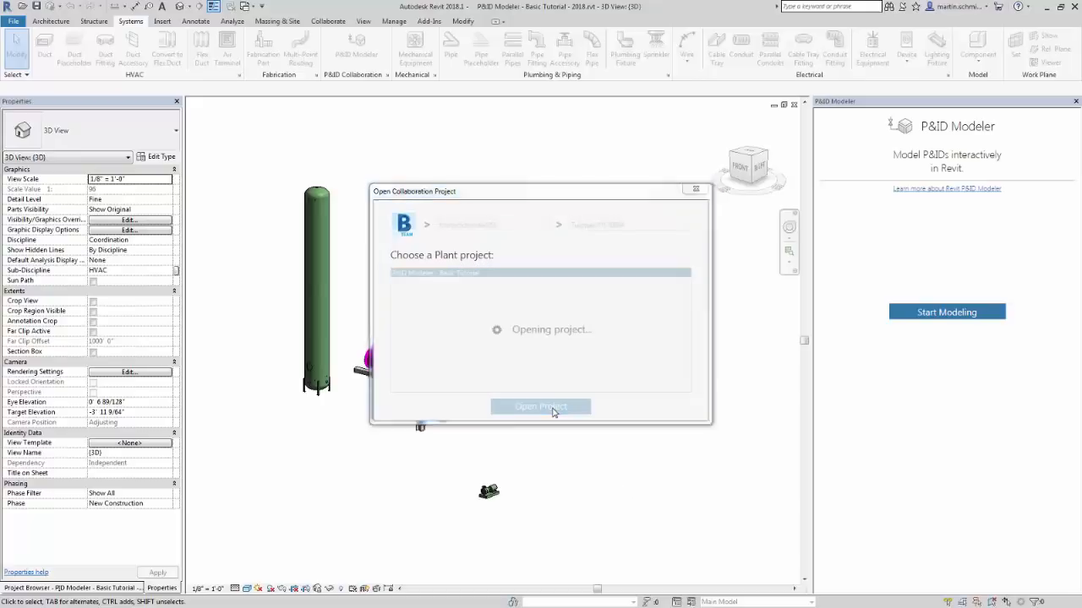
left_click(541, 405)
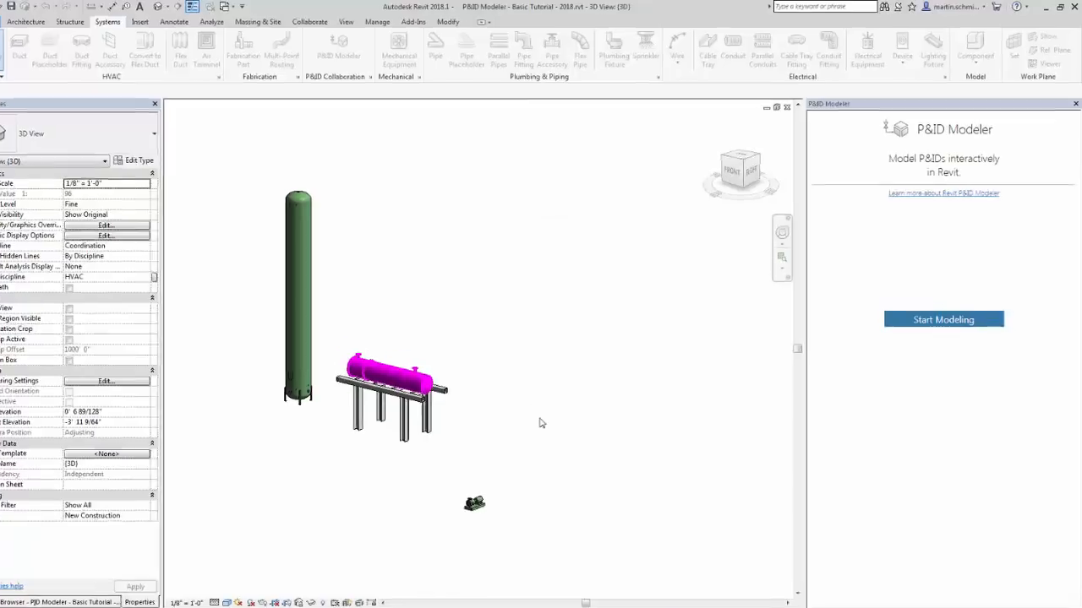
Start modeling, search the P&ID list for 1070 and select pipe line group 1070
left_click(943, 320)
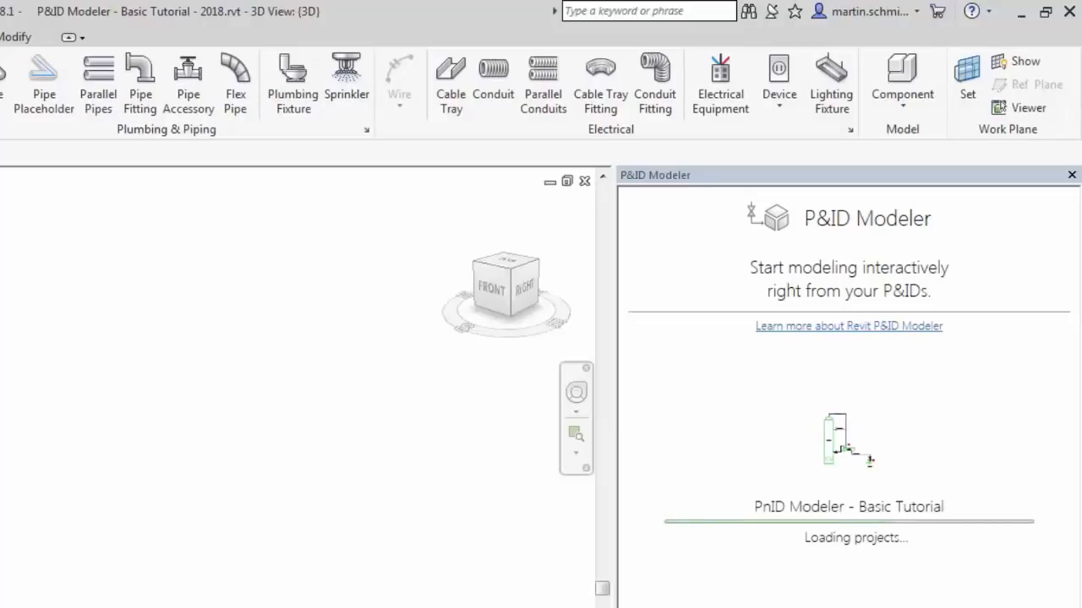
mouse_move(899, 578)
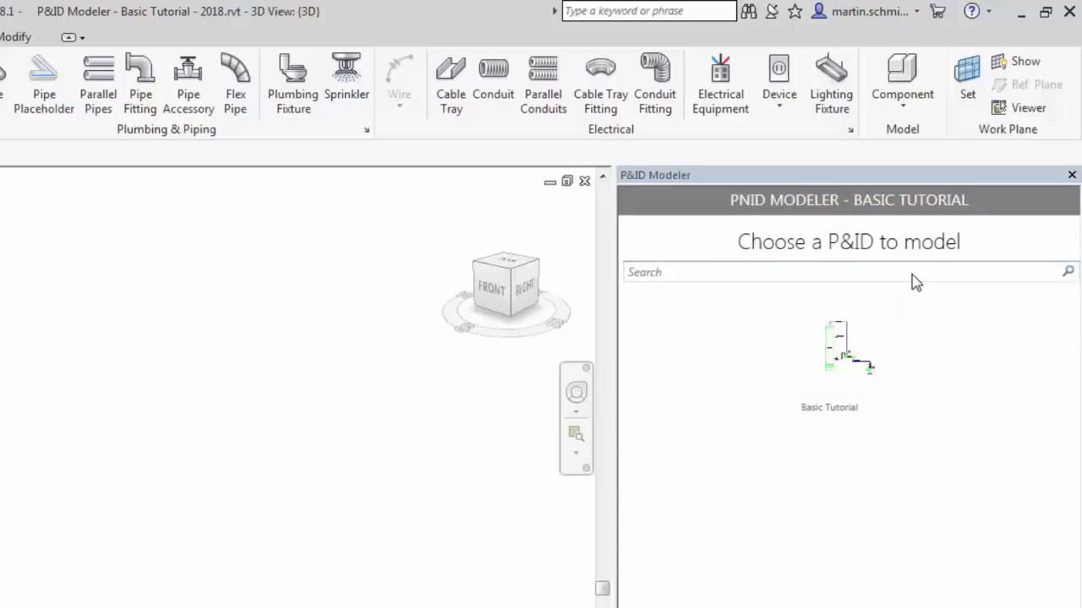
type("Tut")
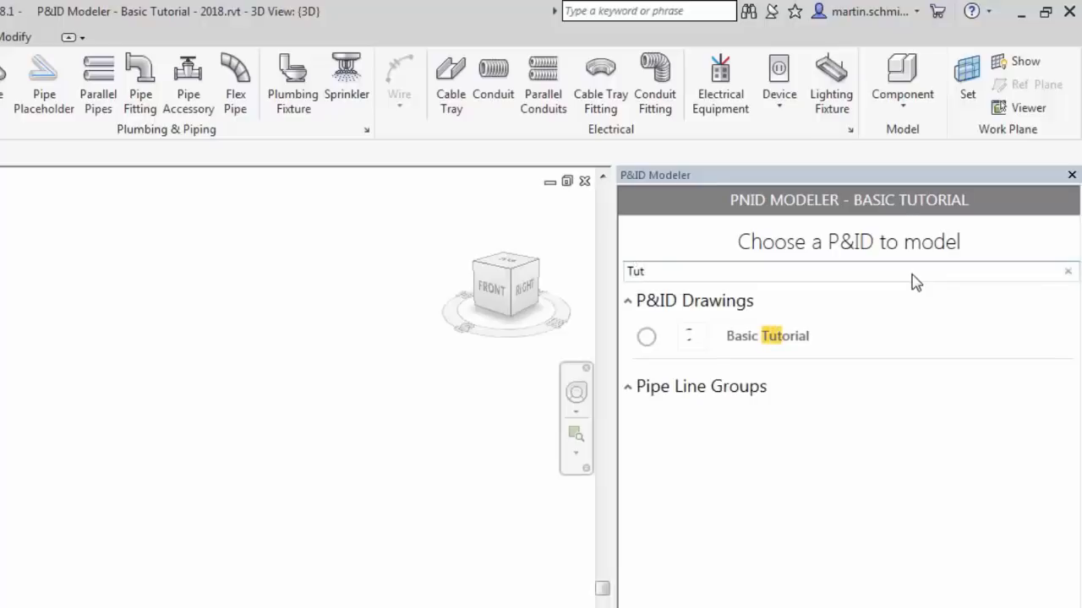
mouse_move(717, 347)
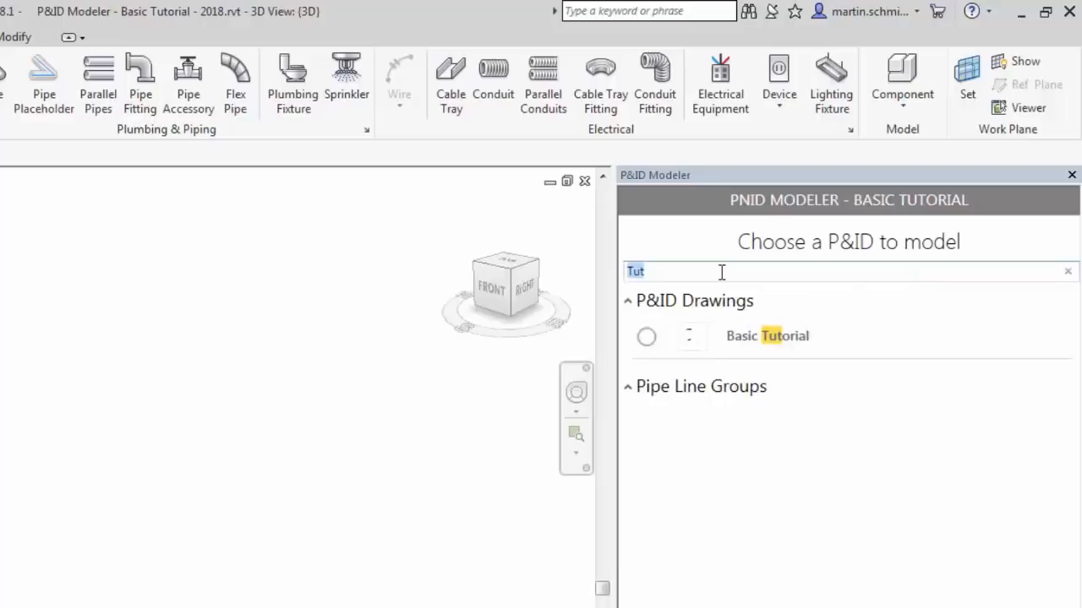
left_click(1069, 270)
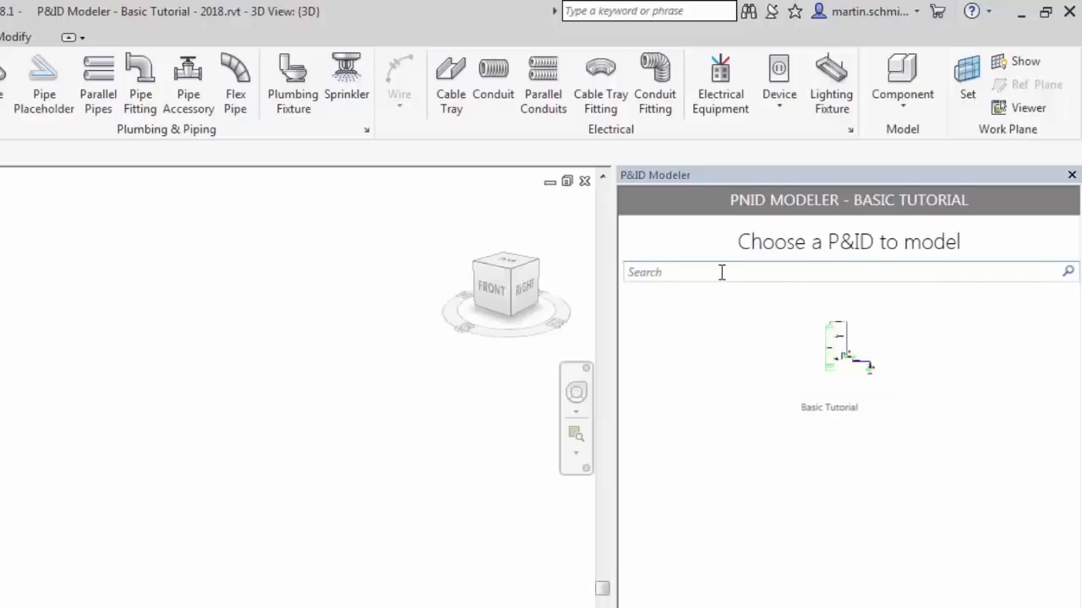
type("1")
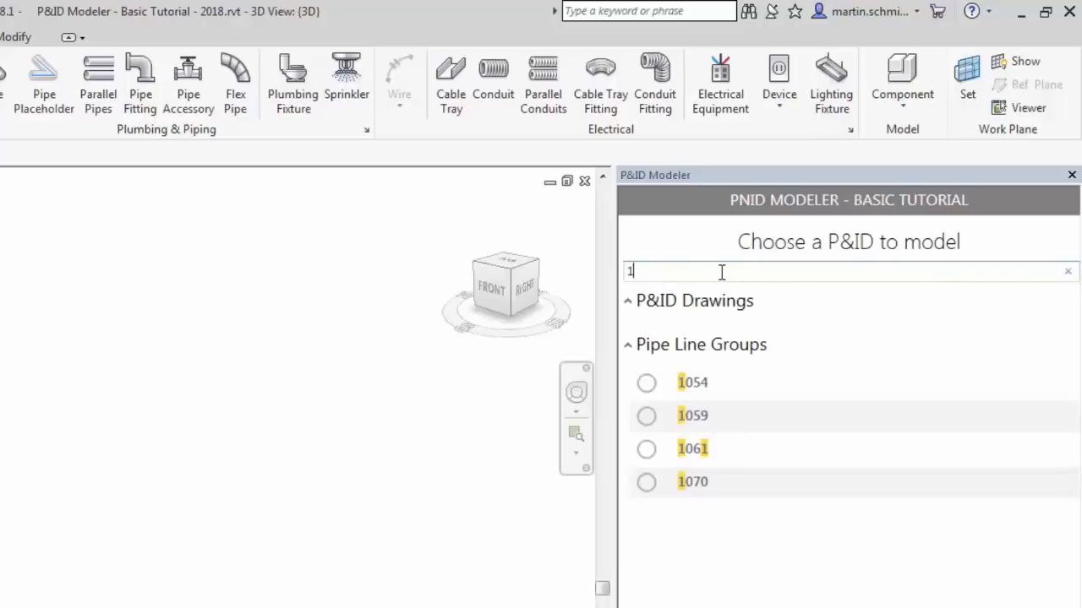
type("070")
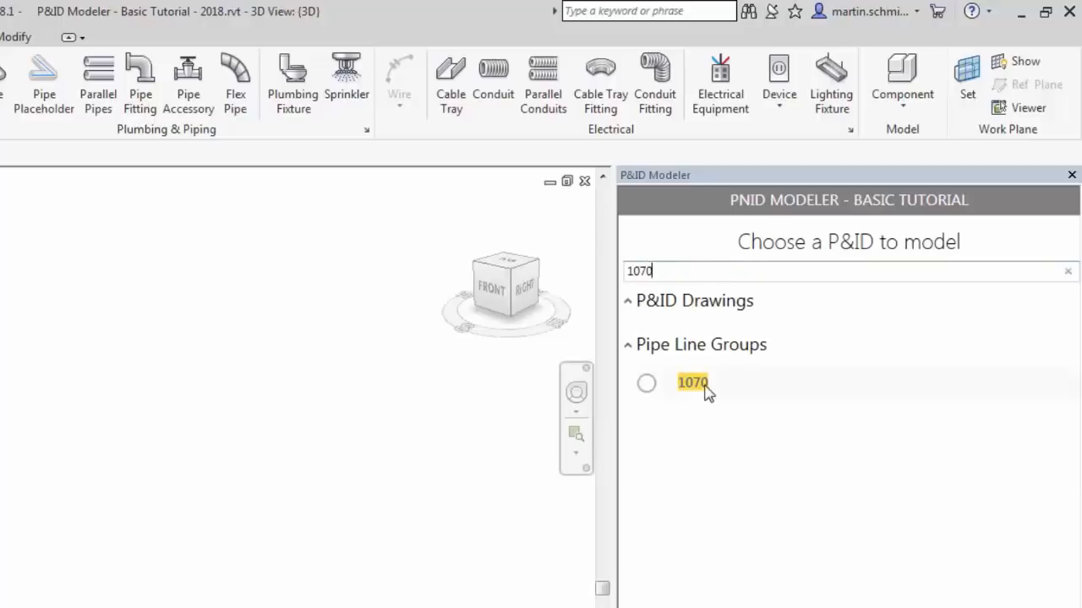
left_click(693, 382)
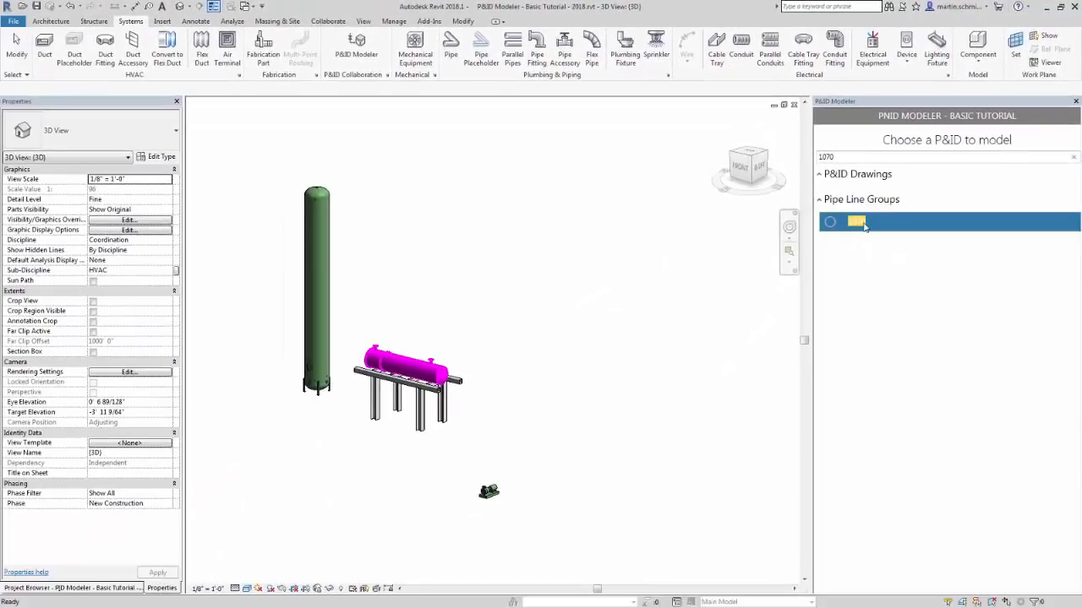
Show pipe line group 1070's component list starting with pump P-1005, with its drawing preview
left_click(855, 221)
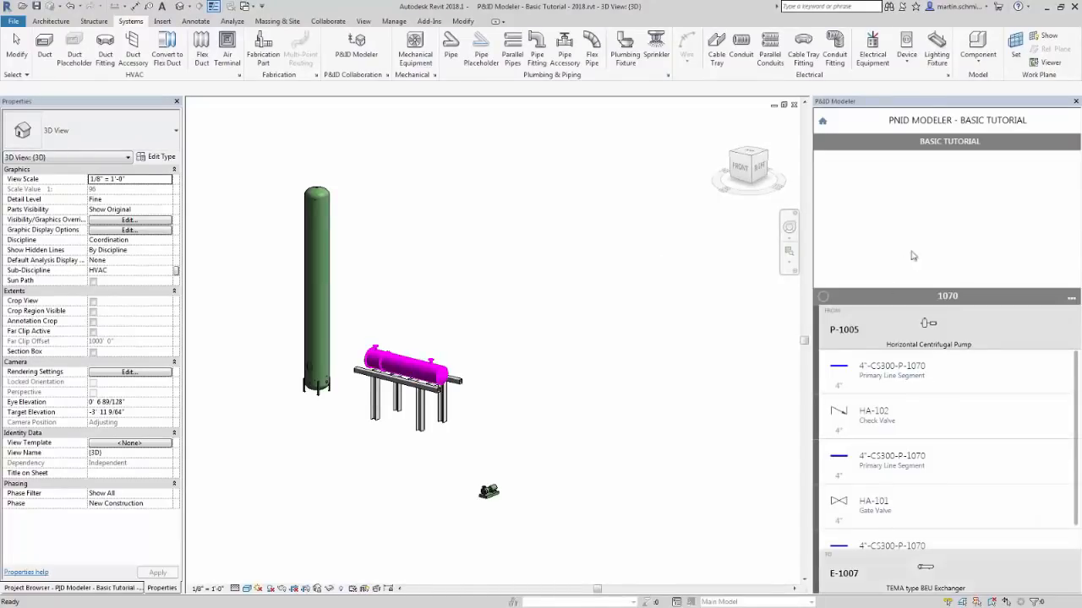
mouse_move(916, 193)
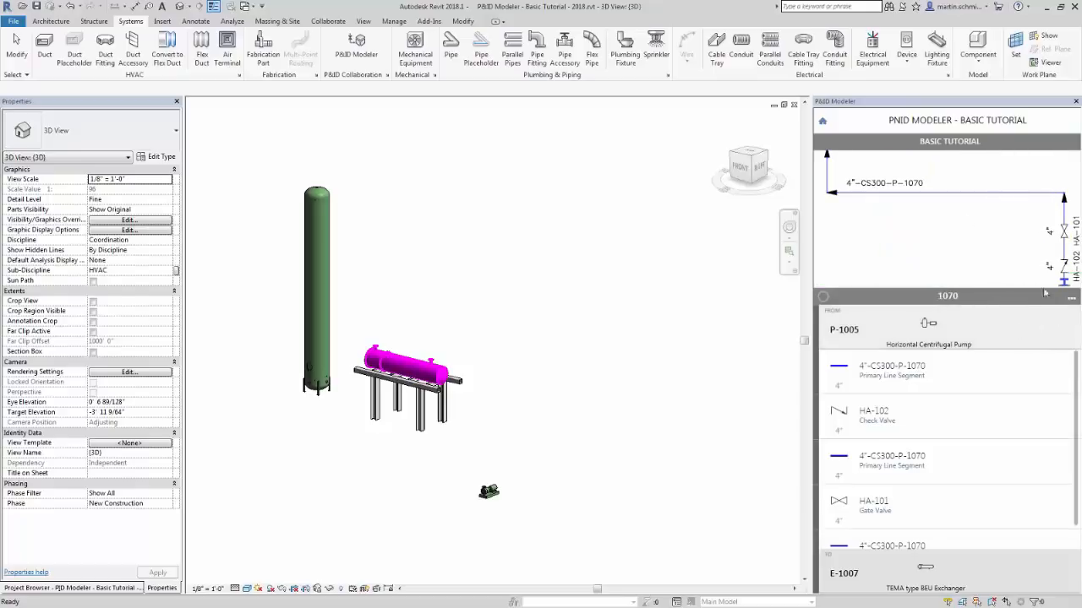
left_click(821, 120)
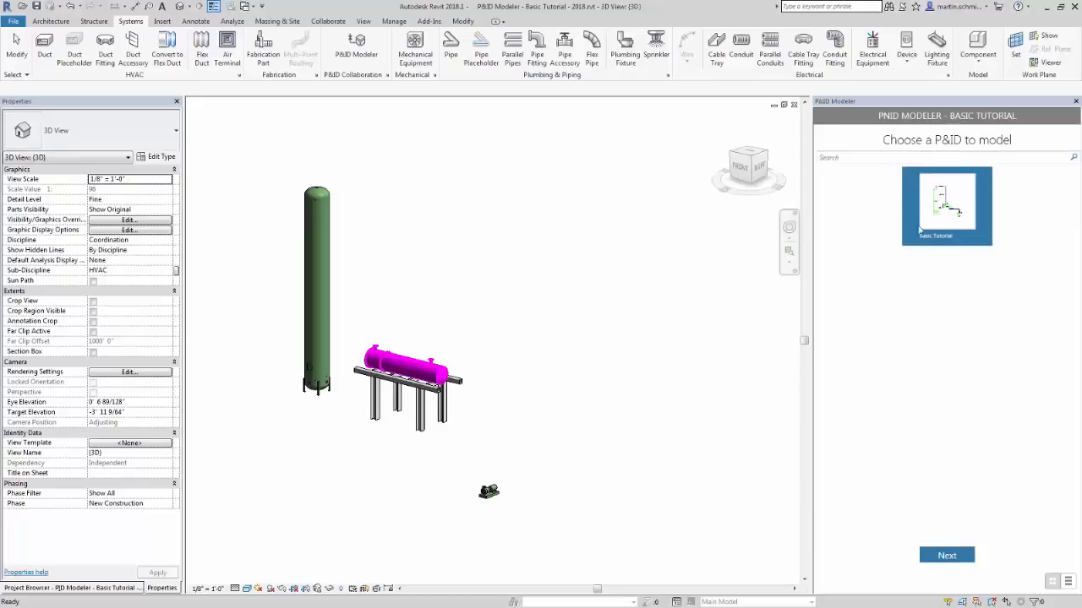
left_click(947, 555)
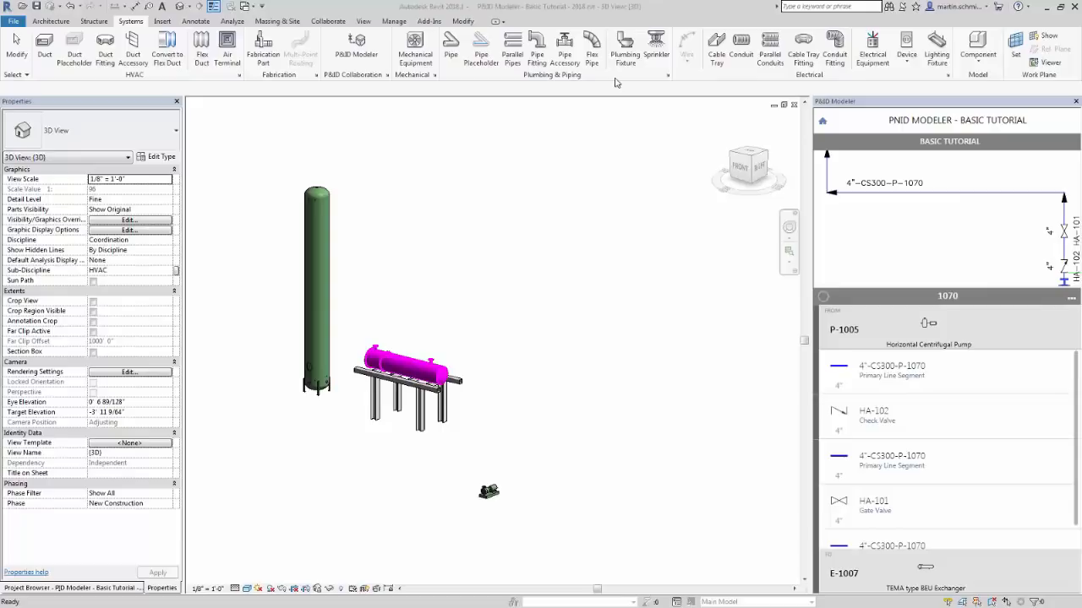
mouse_move(634, 338)
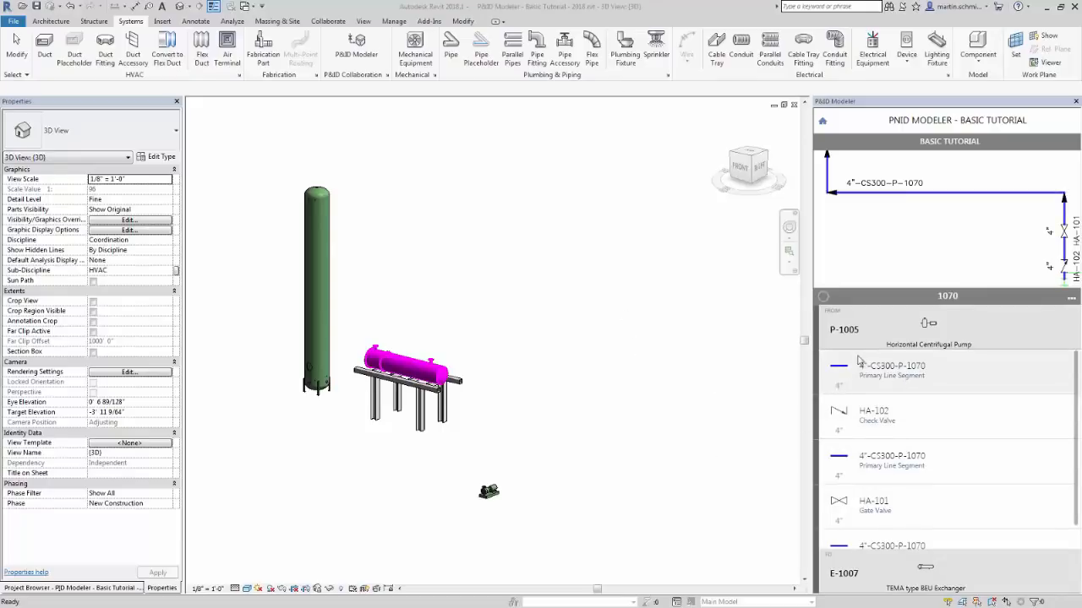
mouse_move(889, 327)
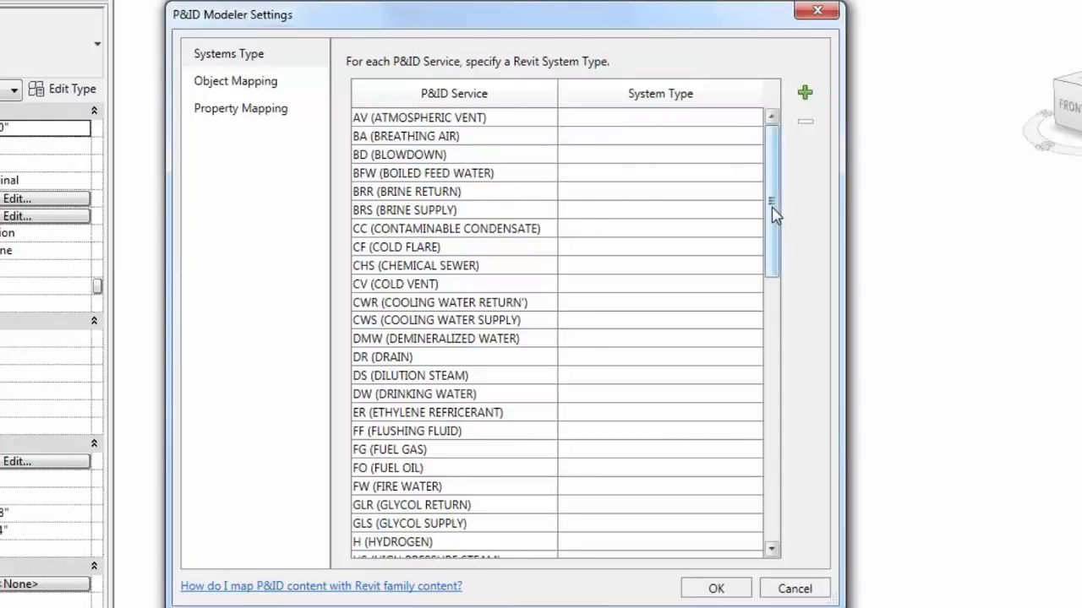
Assign the General Process system type to the P (GENERAL PROCESS) service
scroll("down", 3)
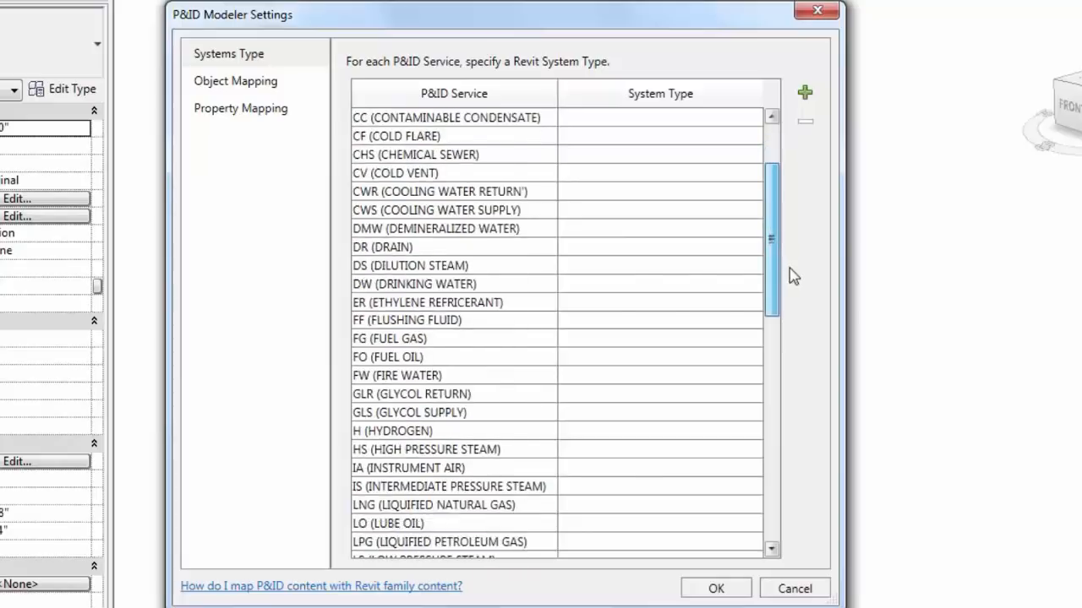
scroll("down", 3)
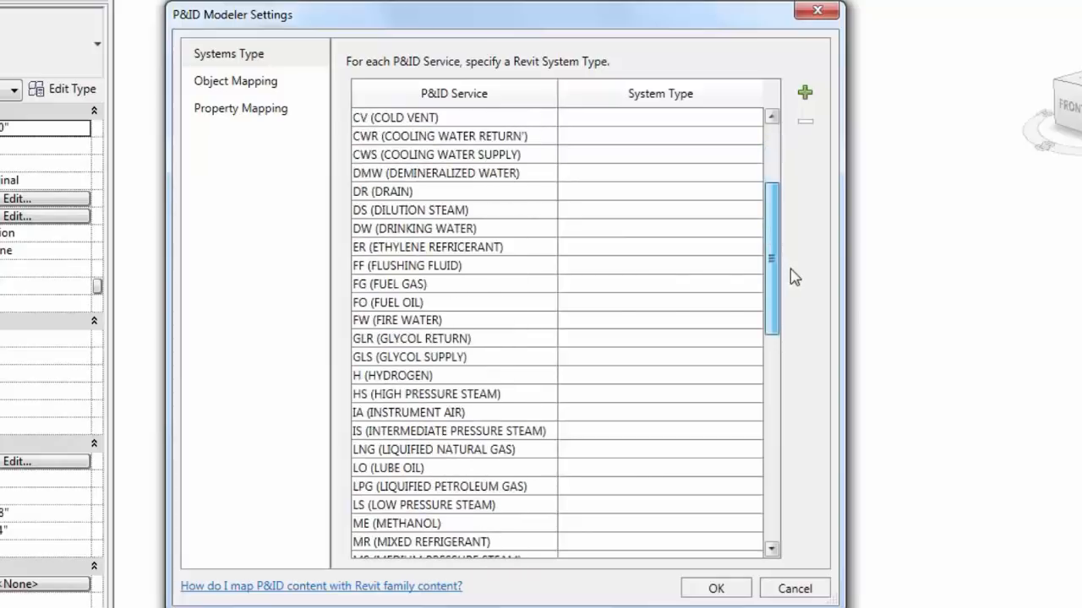
scroll("down", 3)
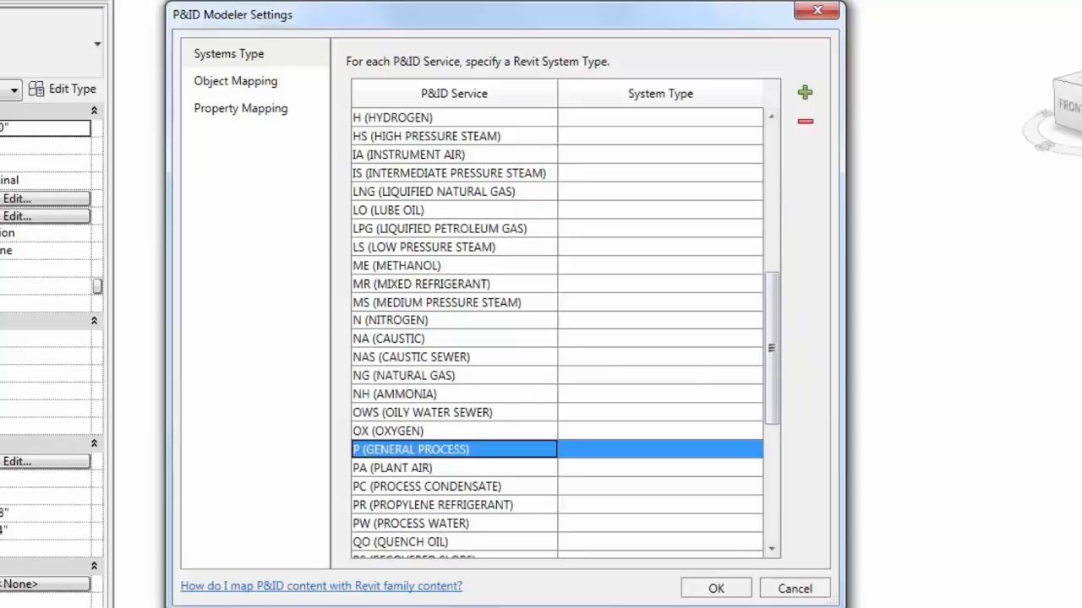
mouse_move(509, 439)
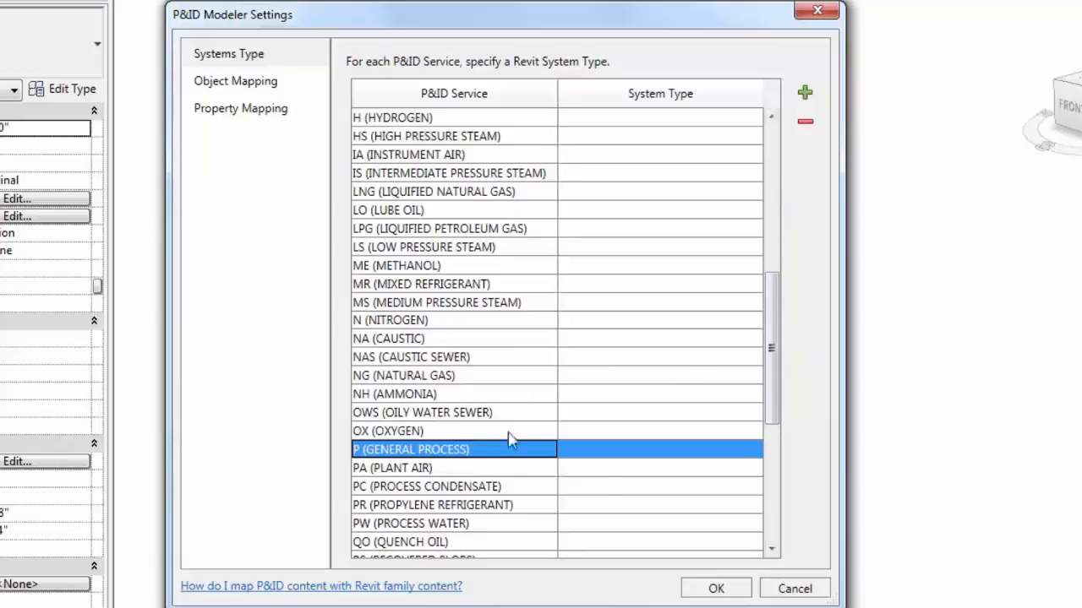
left_click(659, 450)
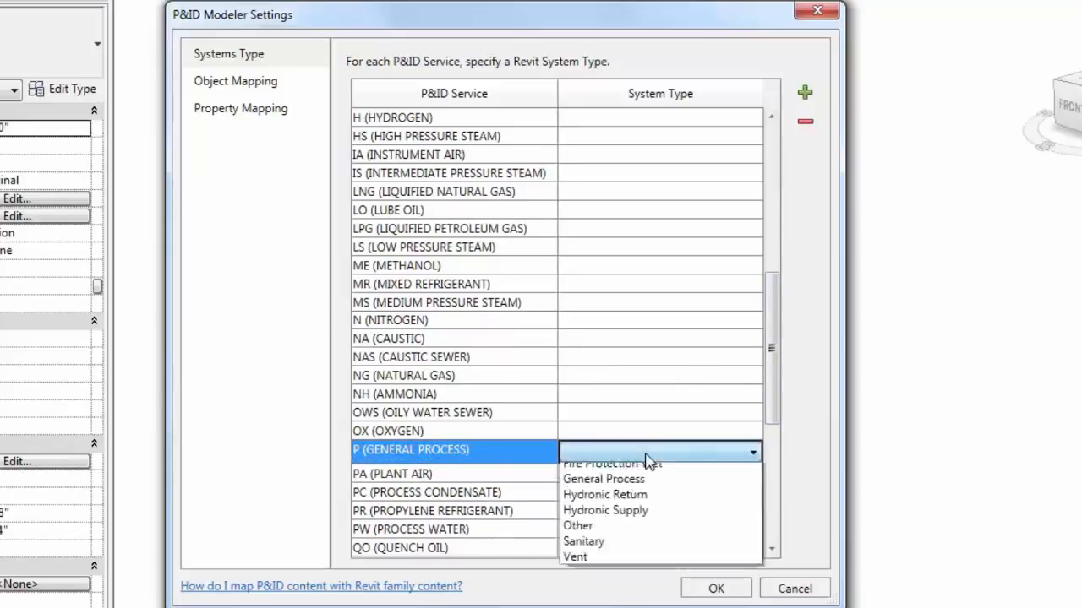
scroll("up", 3)
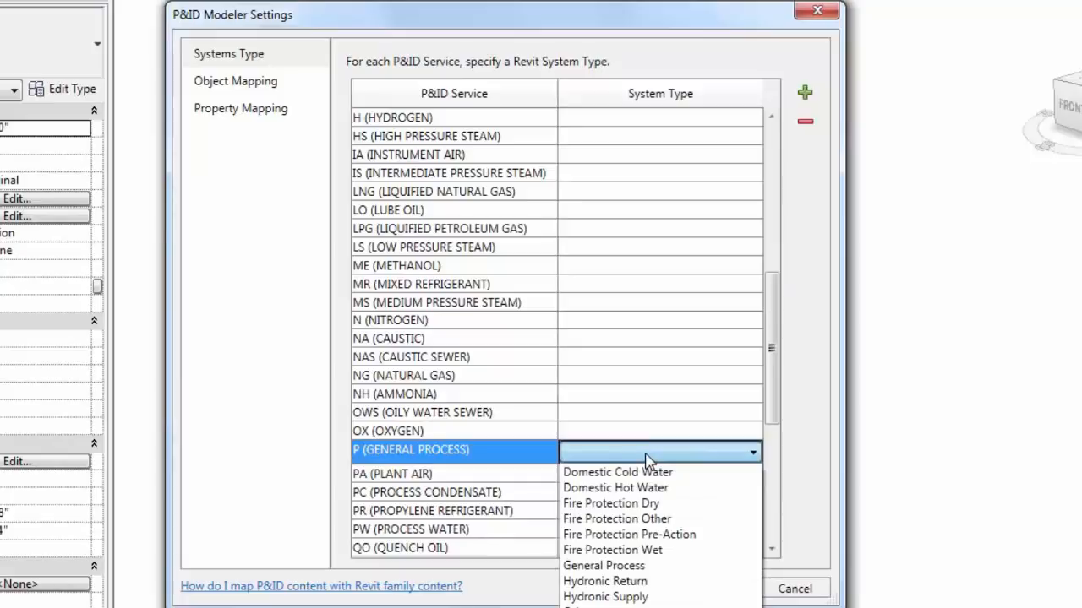
mouse_move(645, 463)
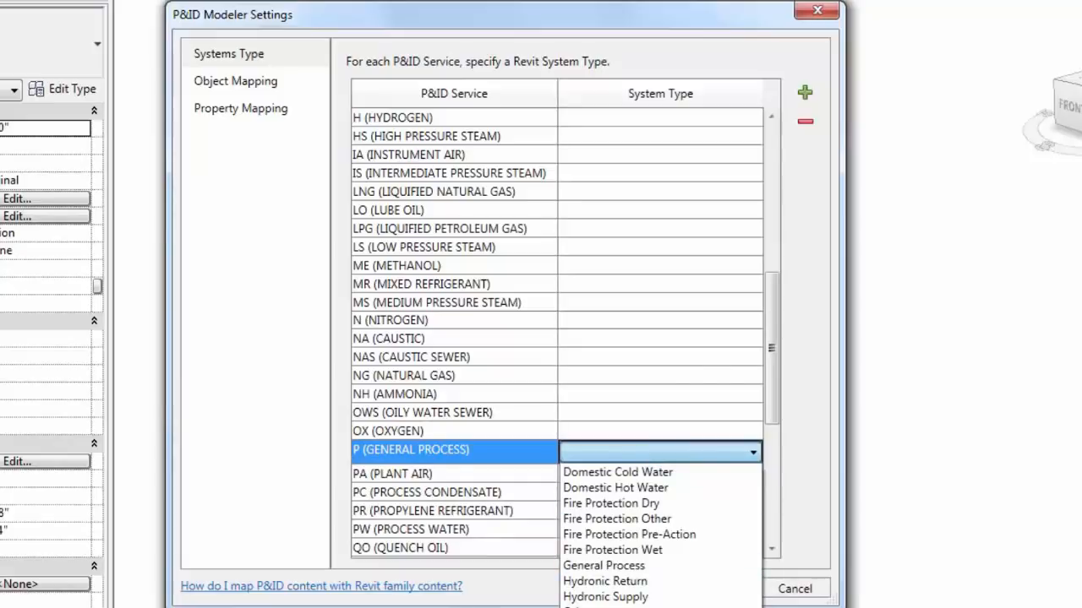
left_click(604, 565)
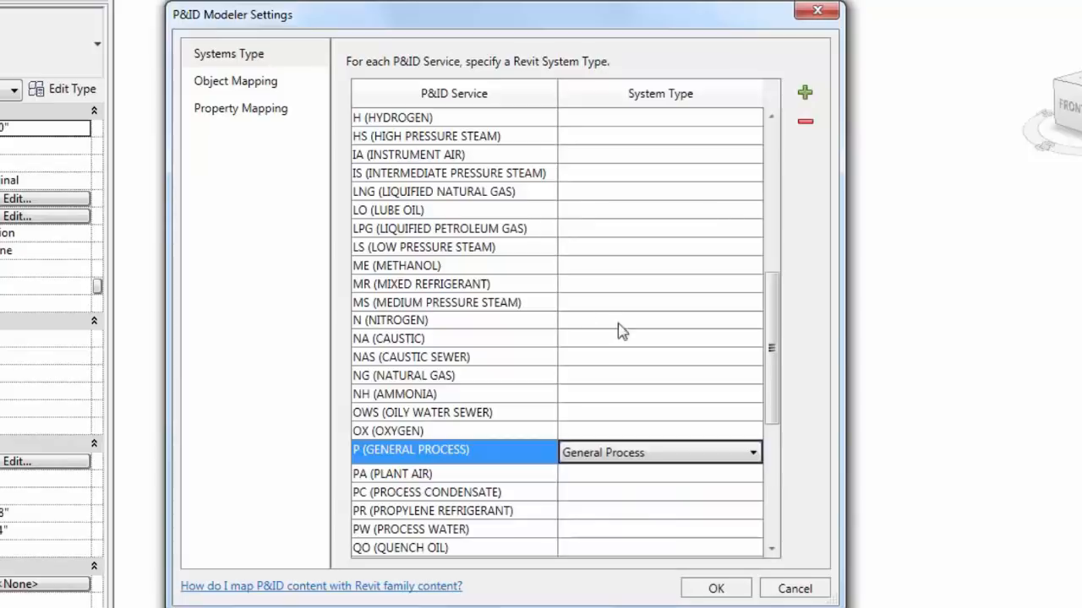
mouse_move(649, 447)
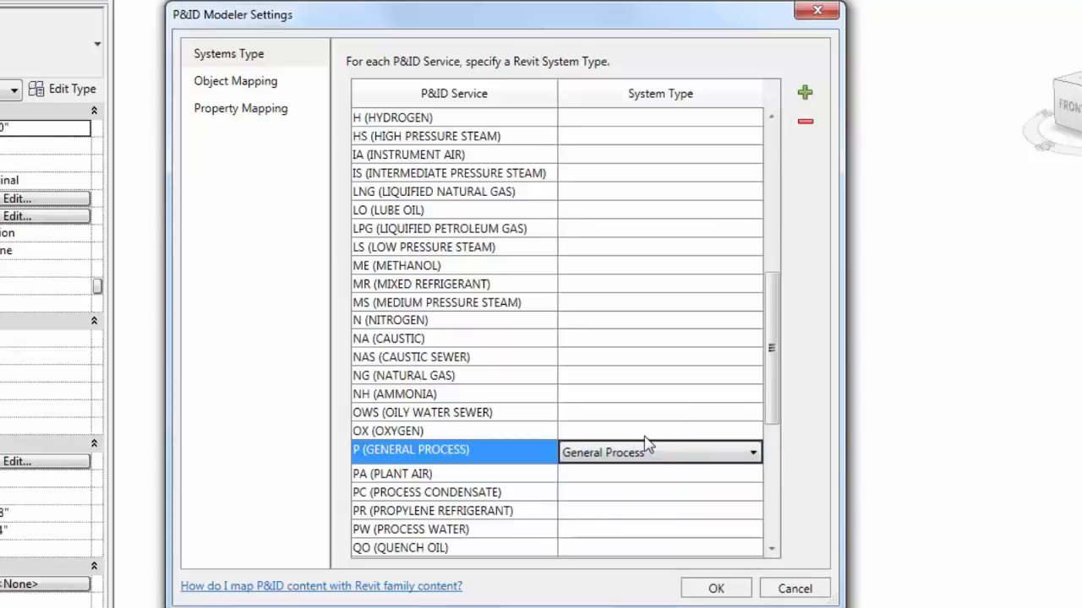
mouse_move(251, 88)
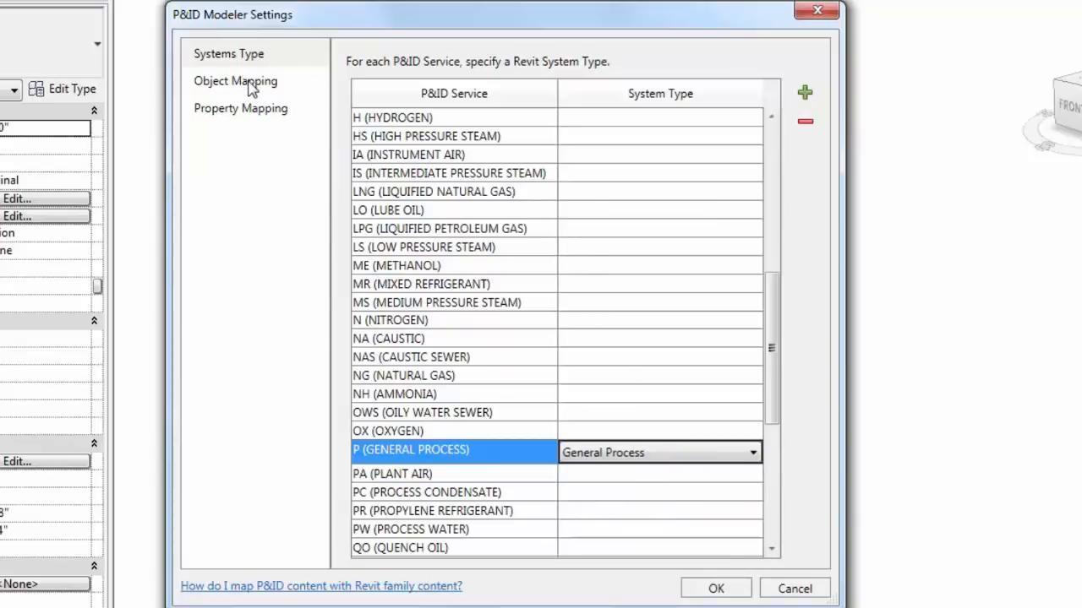
mouse_move(240, 91)
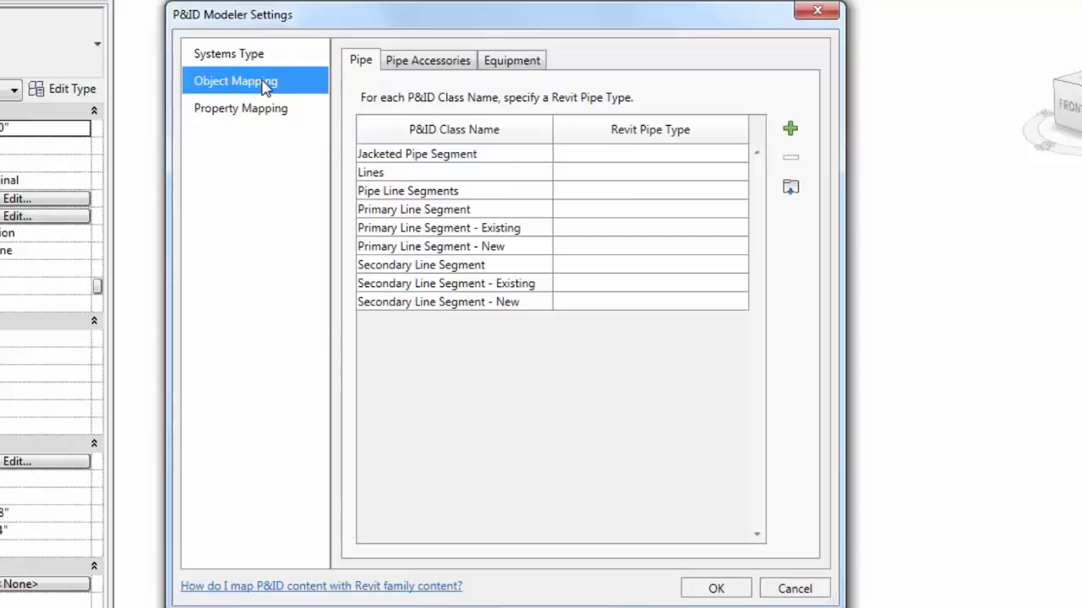
mouse_move(426, 169)
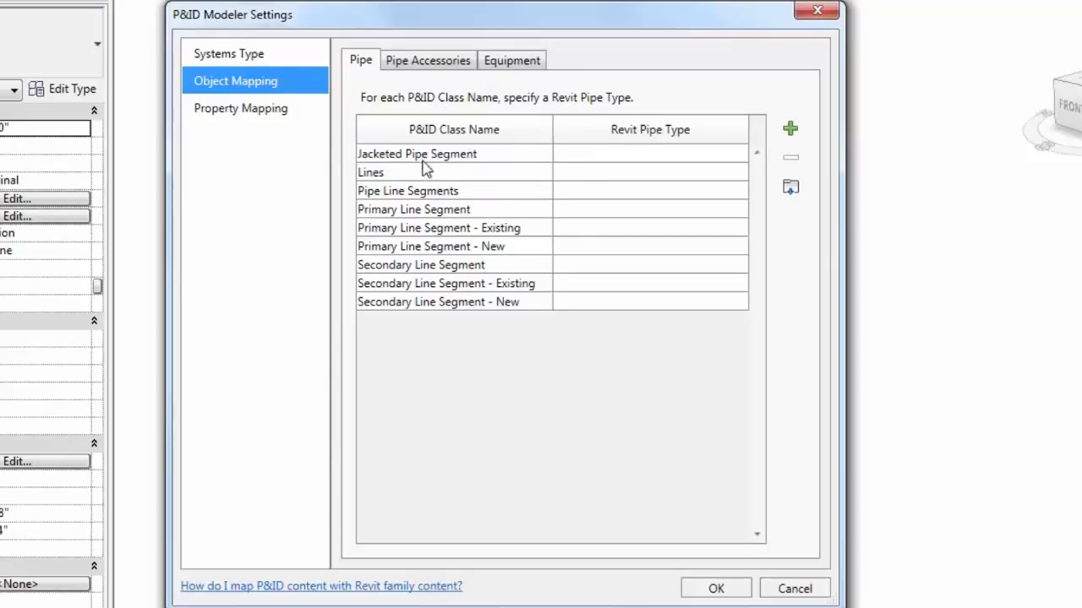
mouse_move(422, 127)
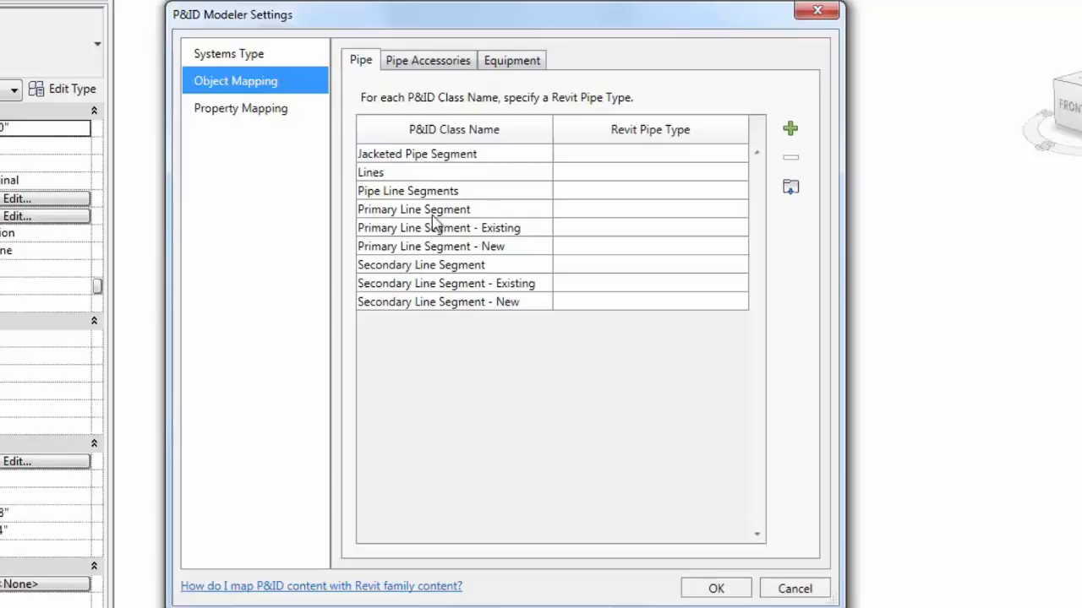
mouse_move(482, 223)
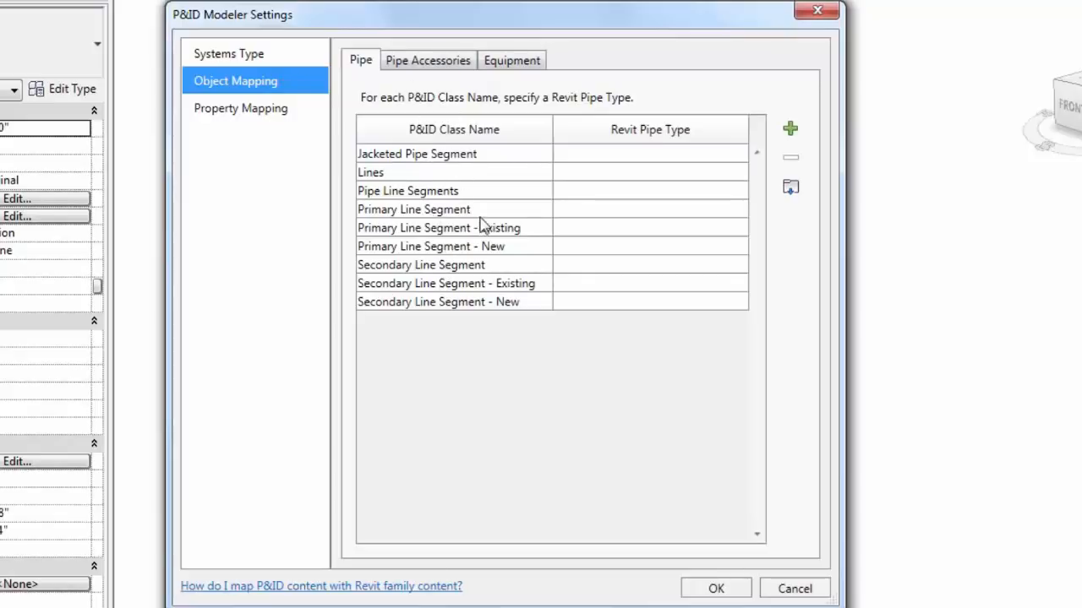
Map the Primary Line Segment pipe class to Revit pipe type CS300 in Object Mapping
left_click(414, 210)
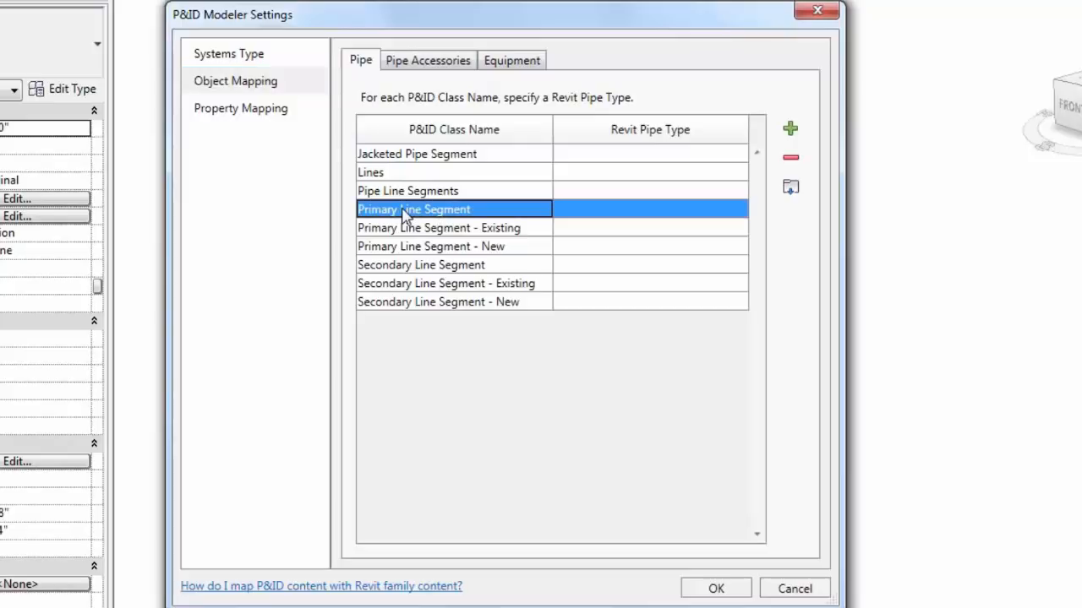
mouse_move(632, 160)
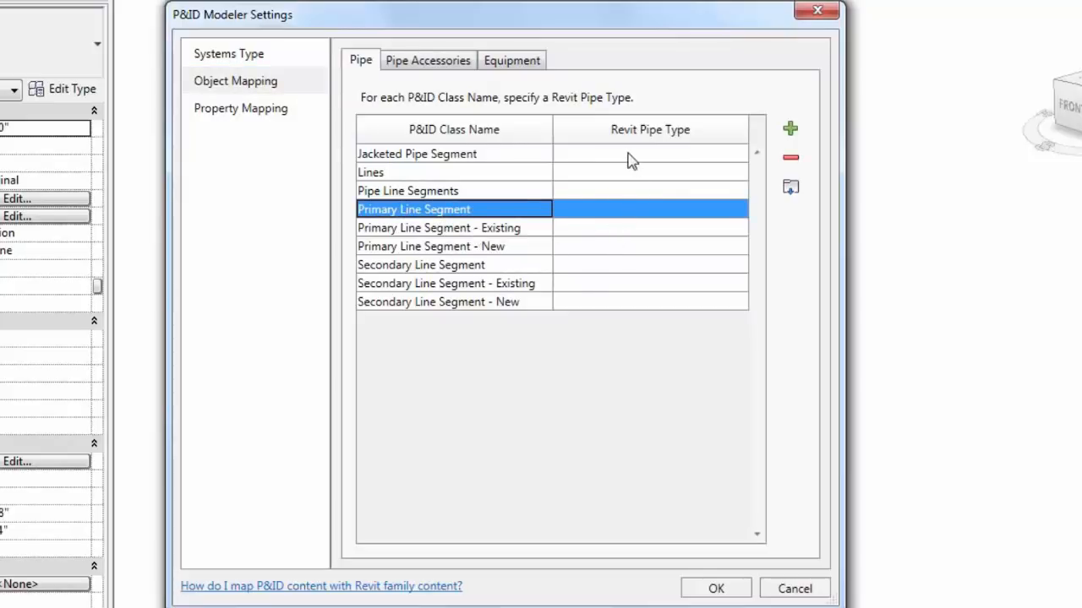
left_click(649, 209)
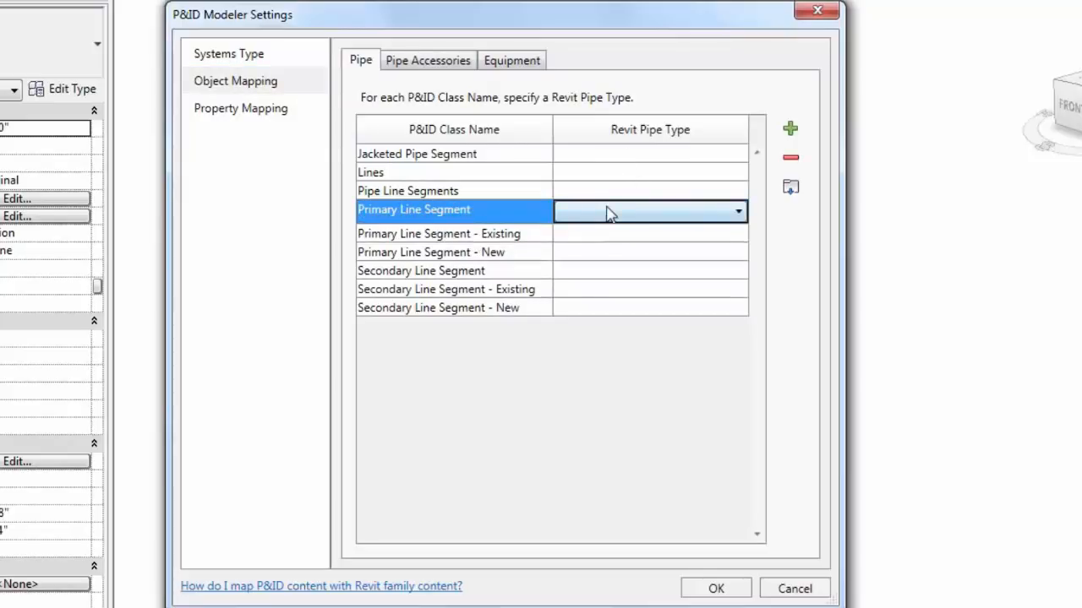
left_click(737, 212)
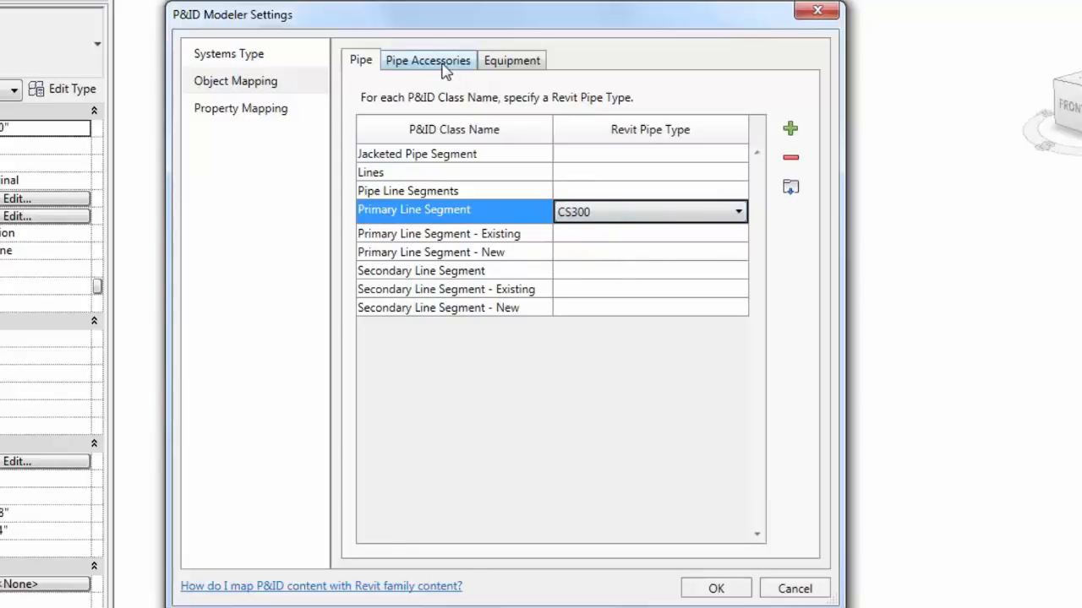
left_click(426, 61)
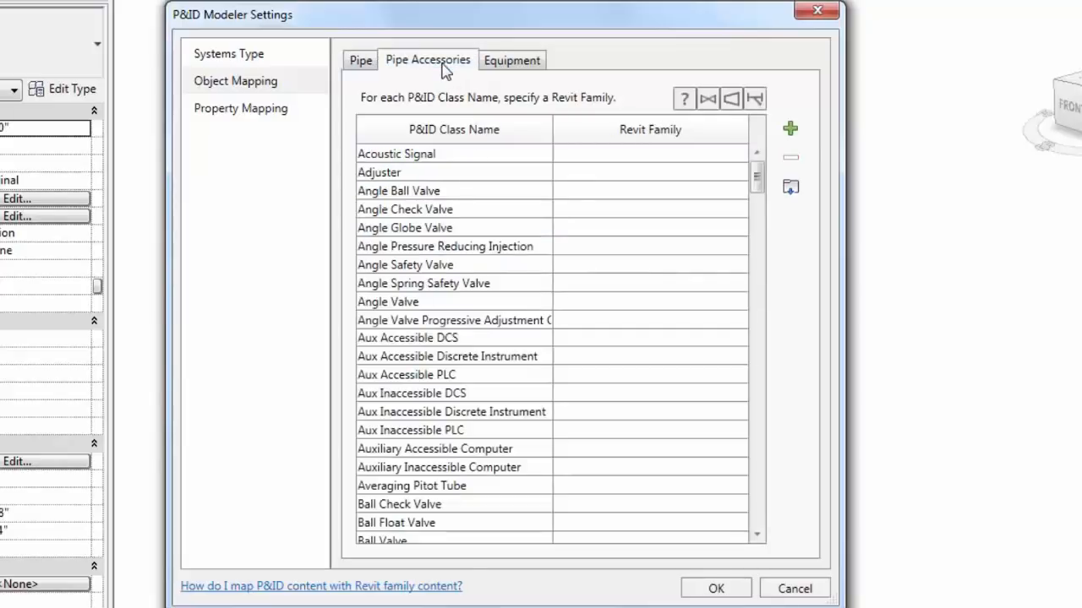
scroll("down", 3)
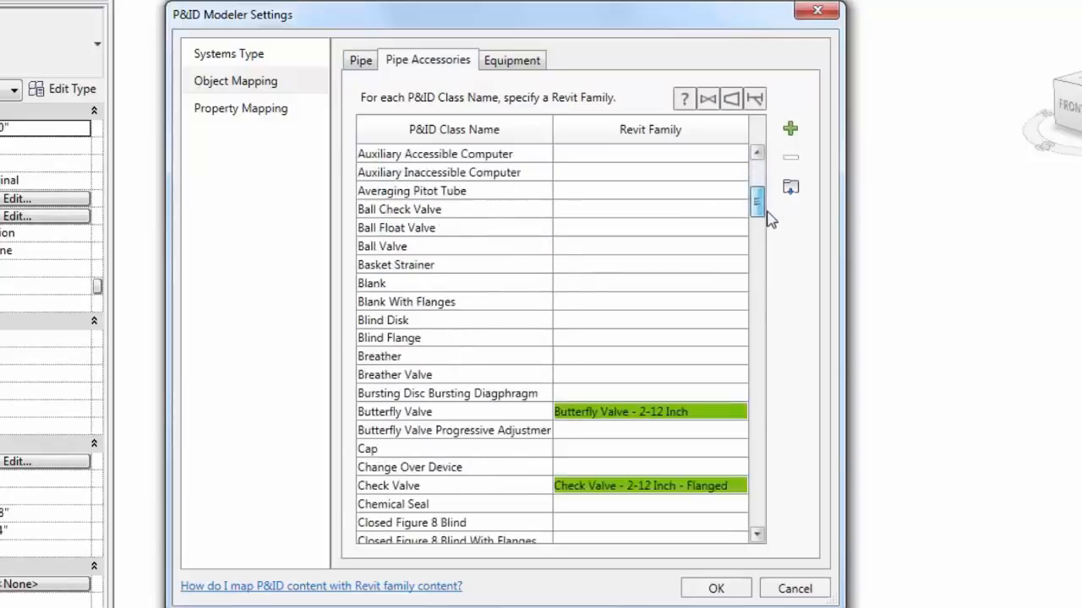
scroll("down", 3)
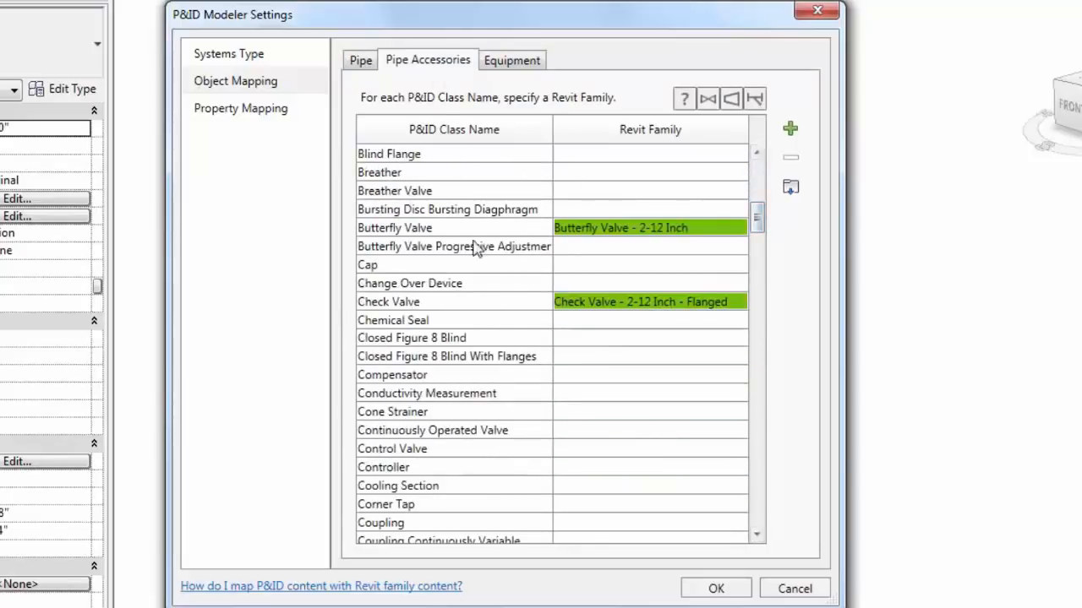
mouse_move(507, 277)
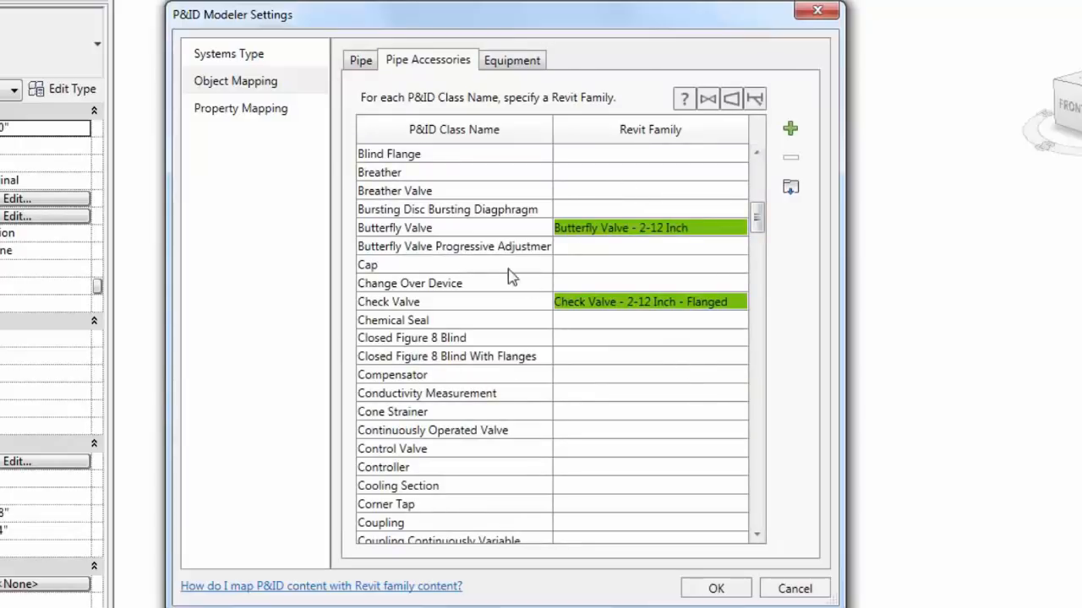
mouse_move(600, 245)
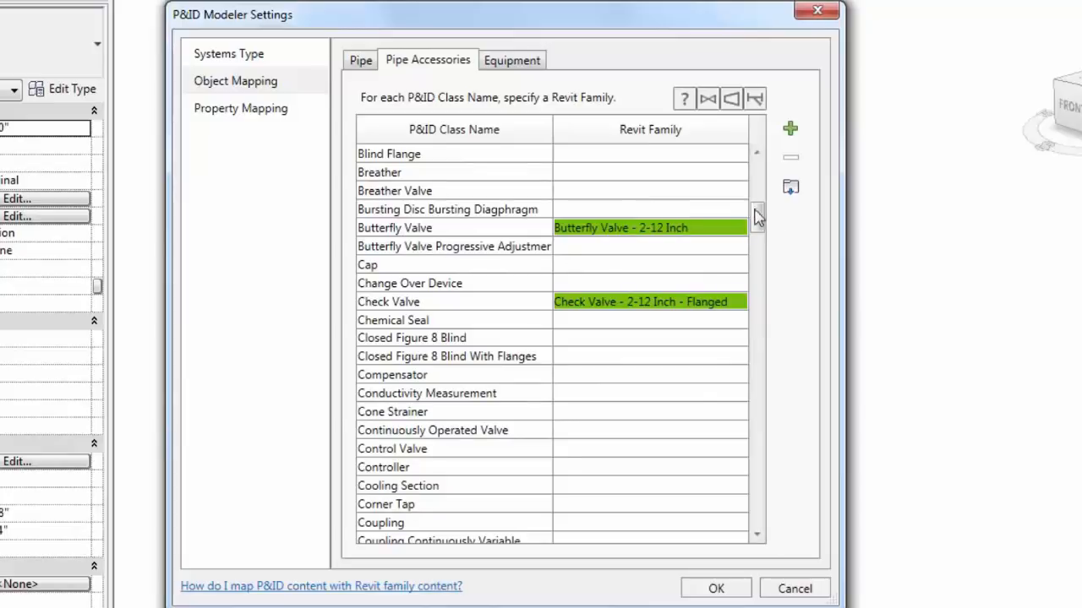
scroll("down", 3)
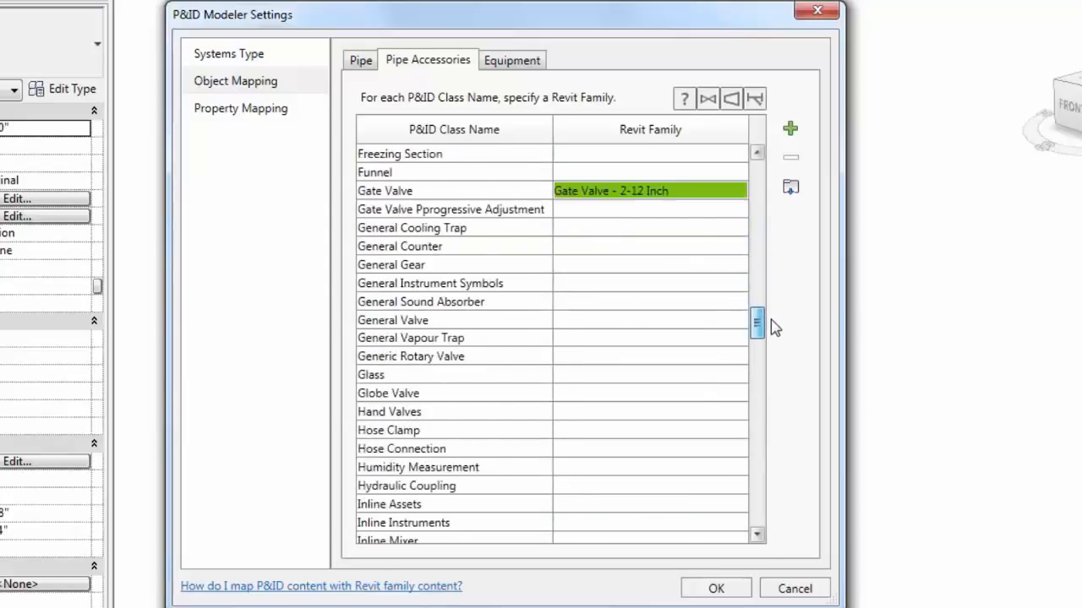
scroll("up", 3)
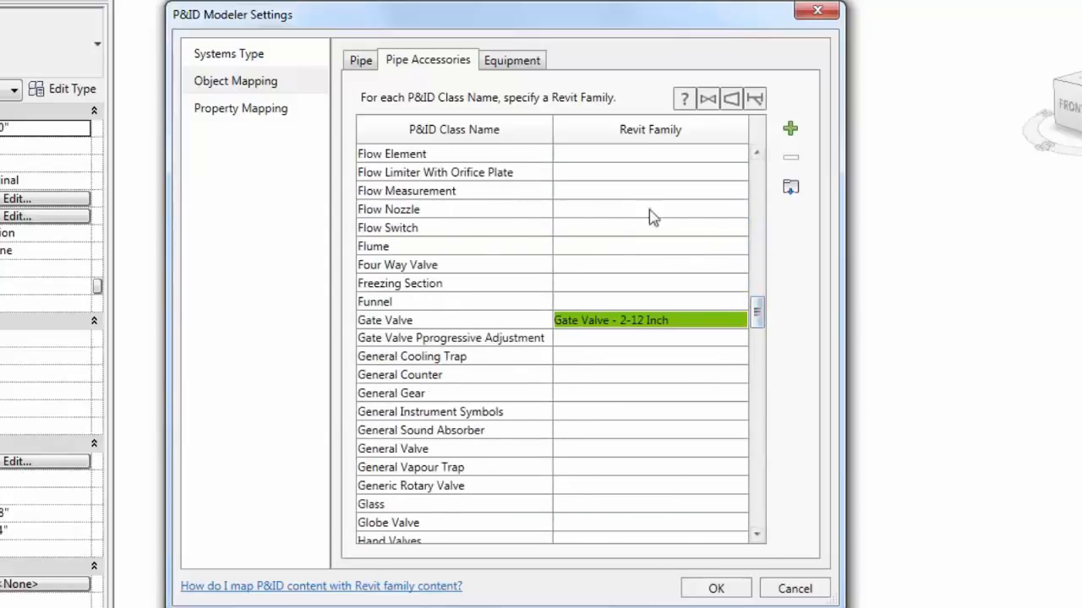
mouse_move(633, 345)
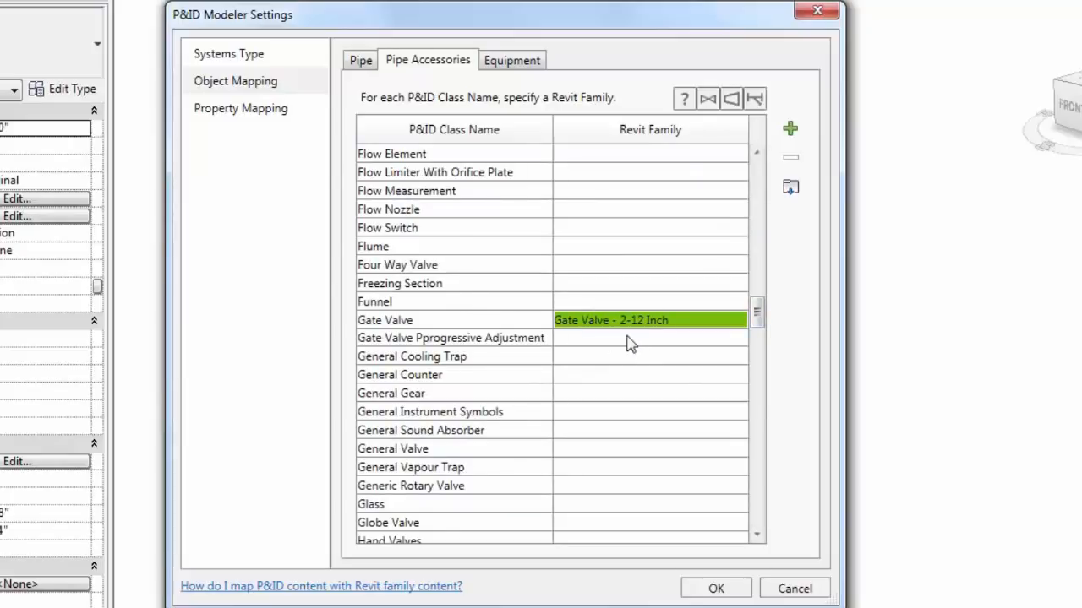
mouse_move(663, 331)
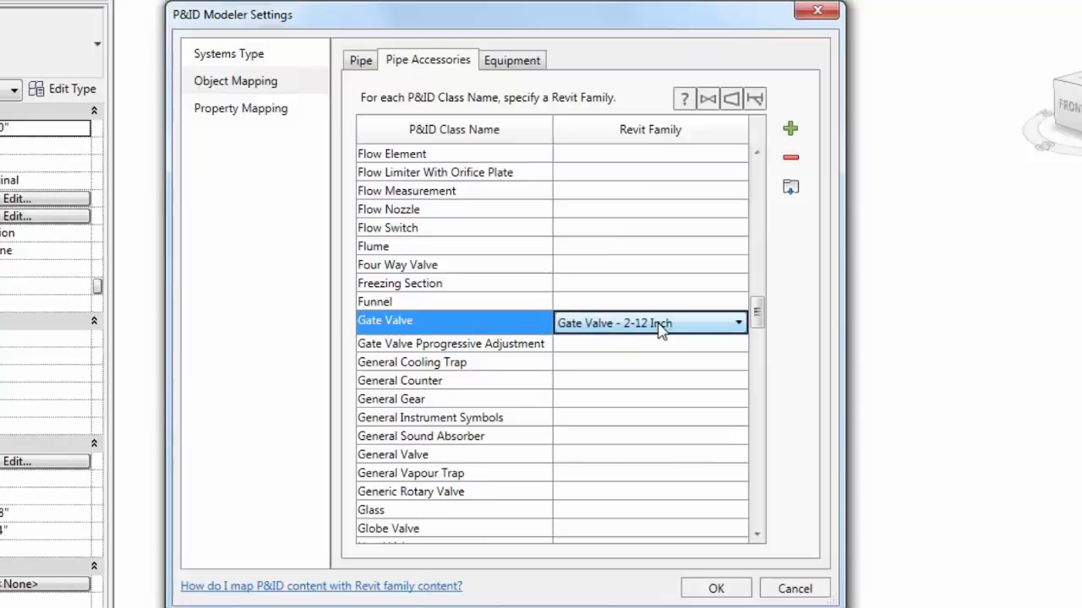
mouse_move(750, 182)
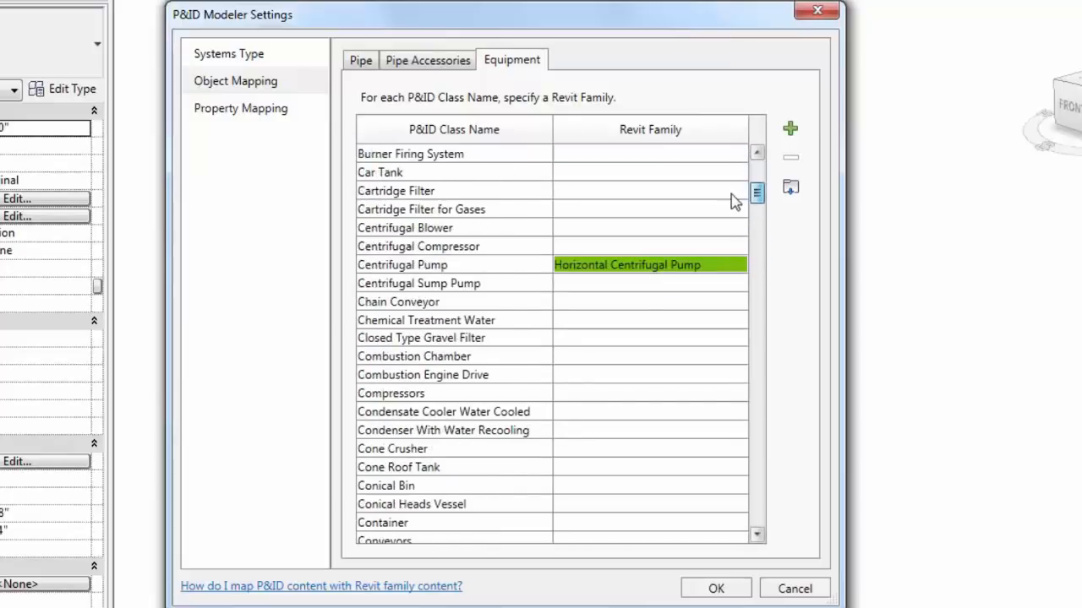
Scroll through the Equipment mappings (Centrifugal Pump, Vessel) and go to Property Mapping
scroll("down", 3)
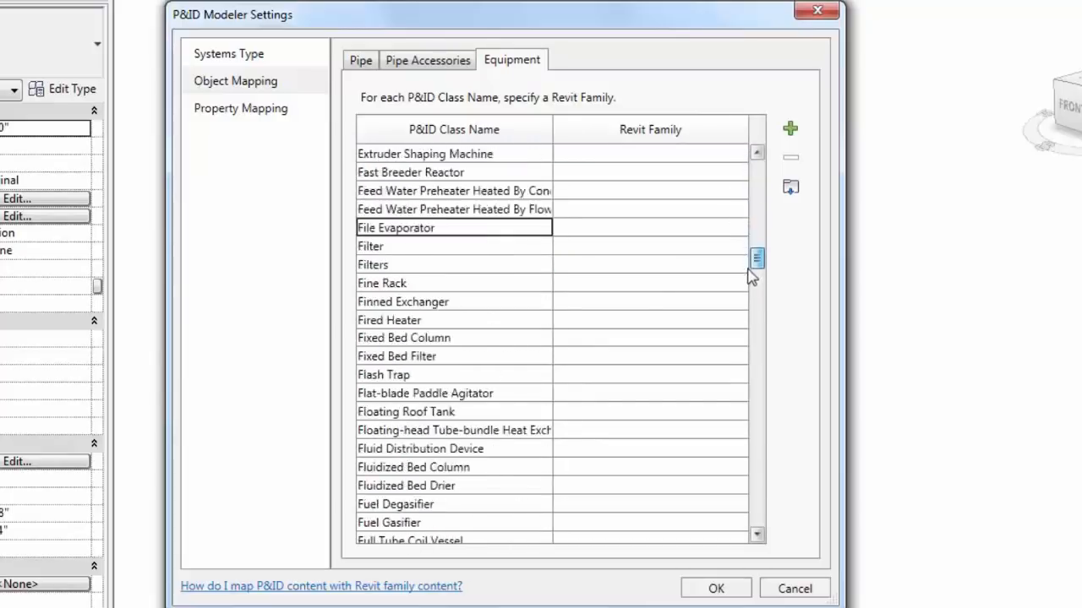
scroll("down", 3)
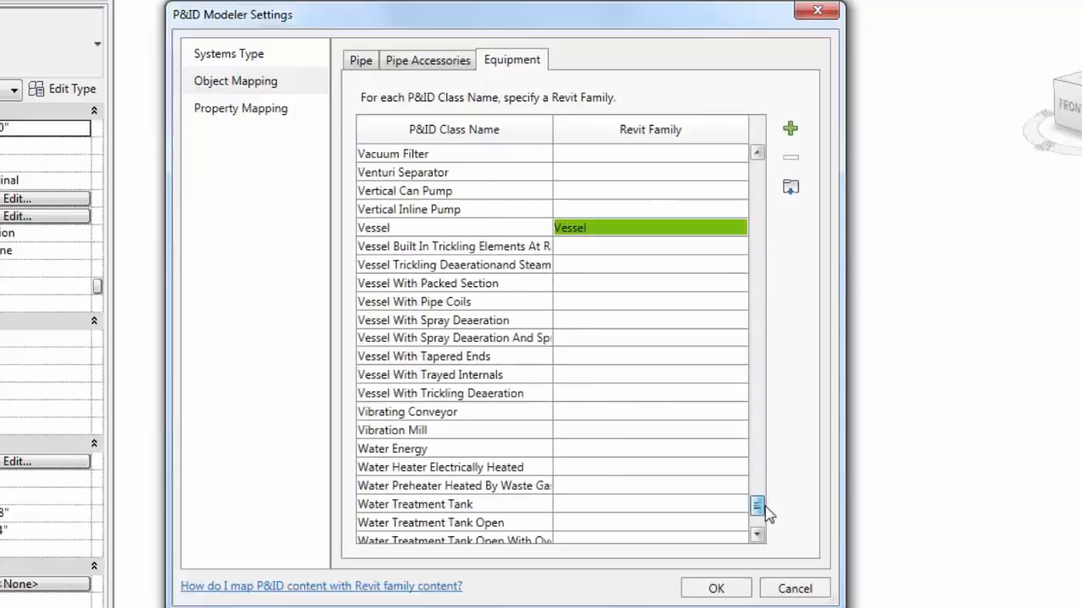
scroll("down", 3)
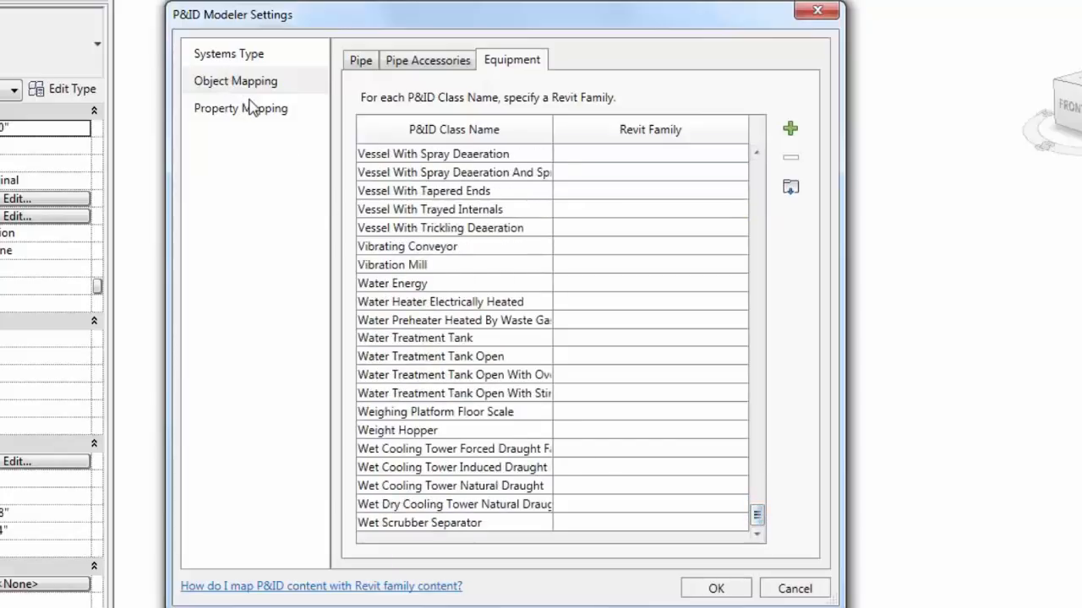
left_click(240, 108)
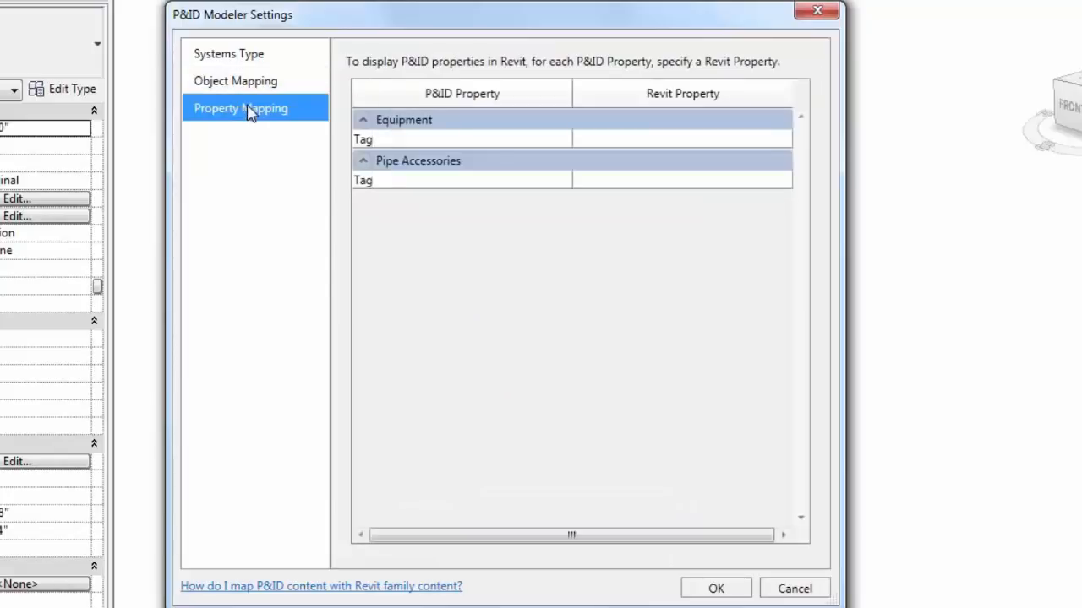
mouse_move(448, 105)
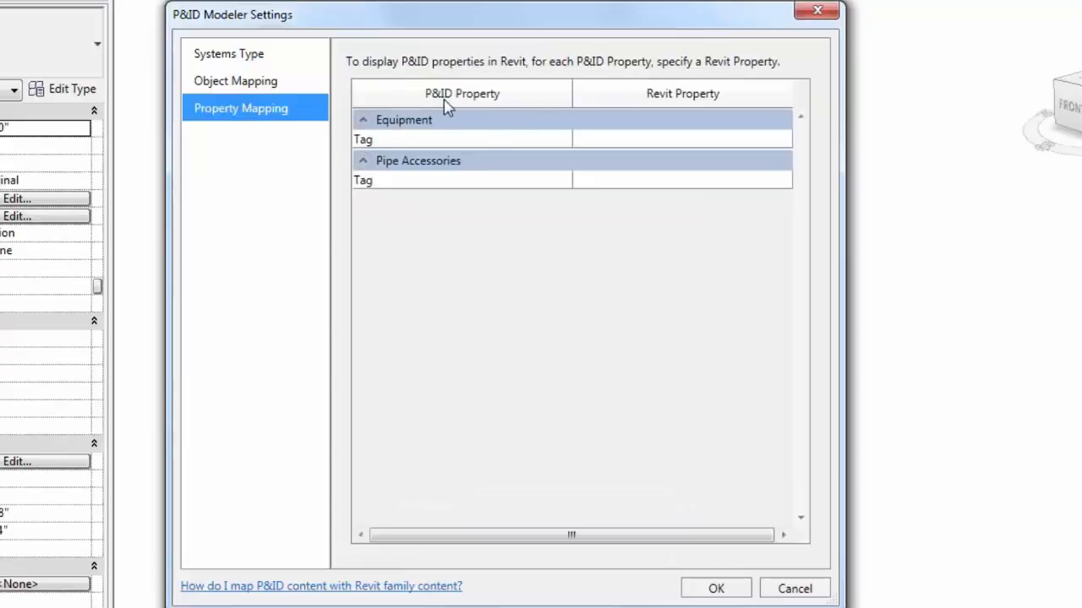
mouse_move(472, 150)
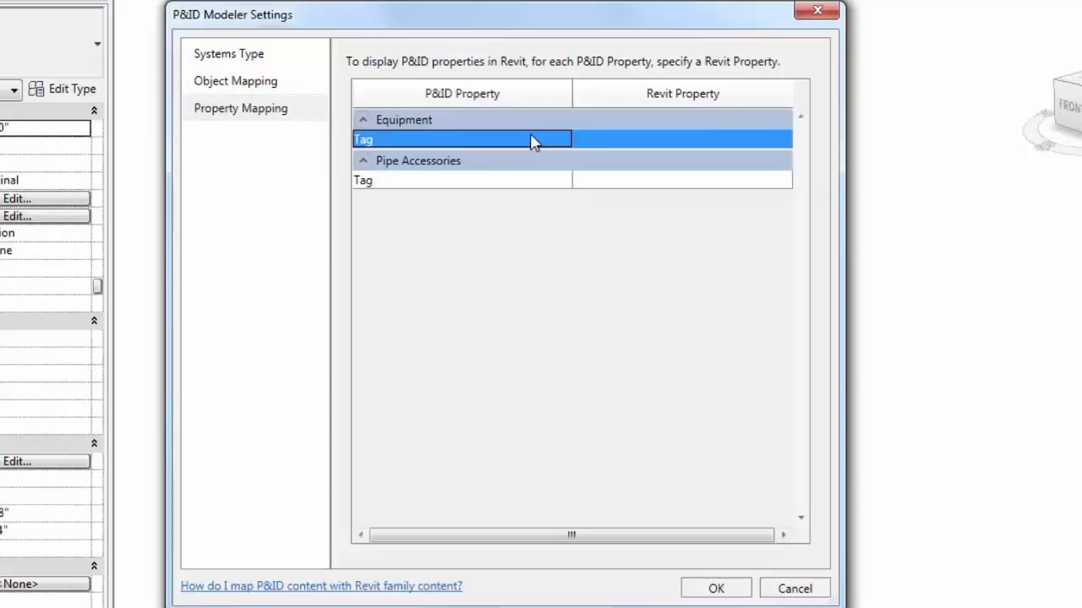
Map the Equipment Tag and Pipe Accessories Tag properties to the P&ID Tag Revit property
left_click(459, 139)
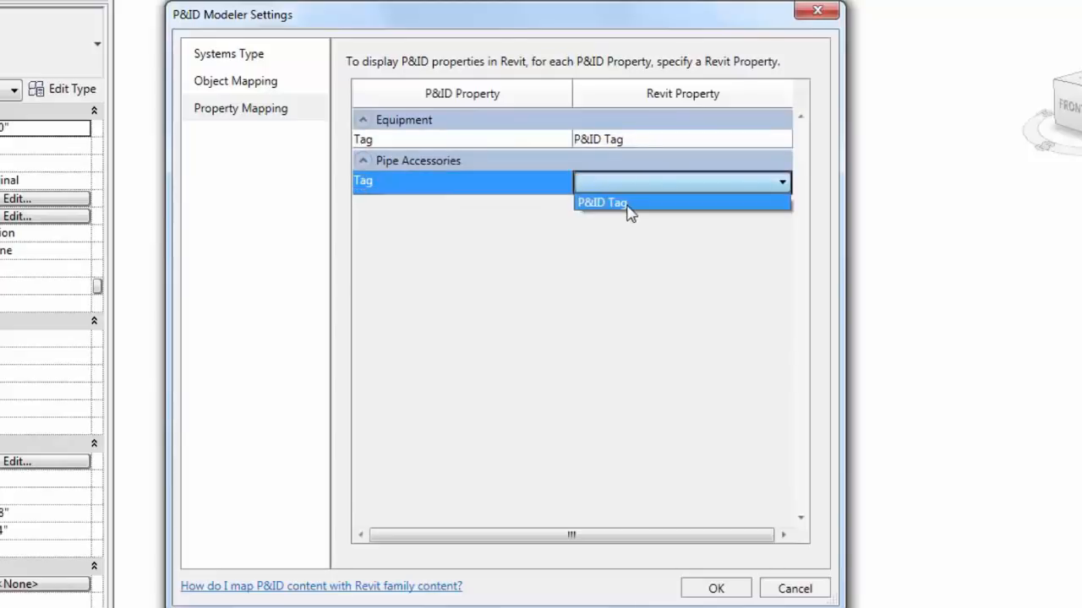
left_click(602, 203)
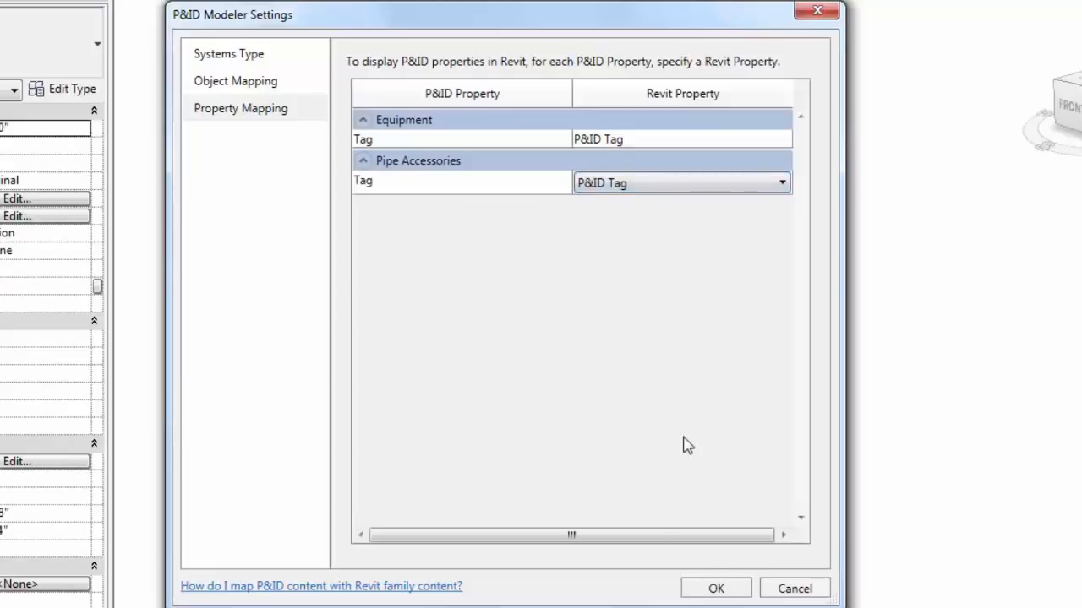